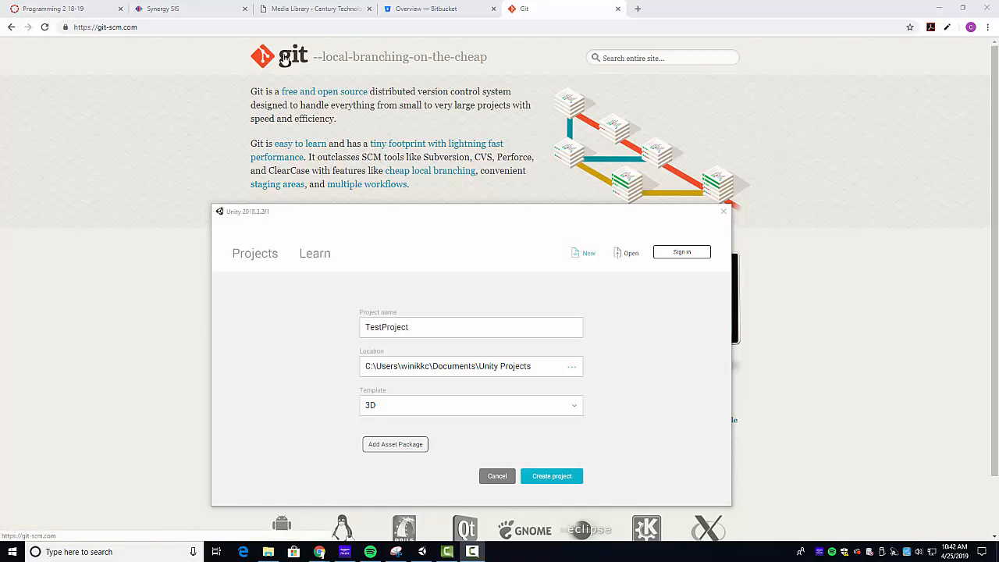
pyautogui.moveTo(284, 64)
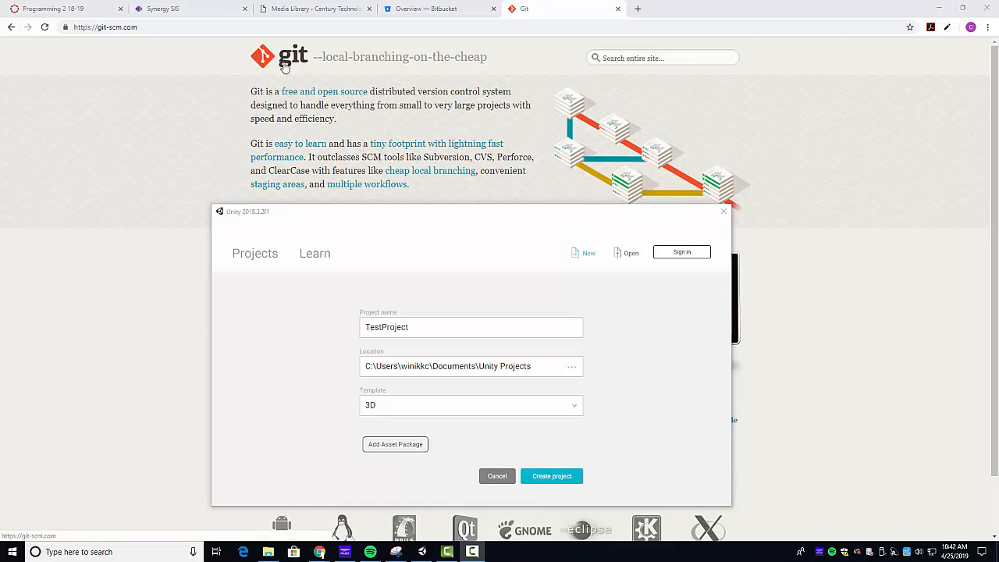
pyautogui.moveTo(281, 259)
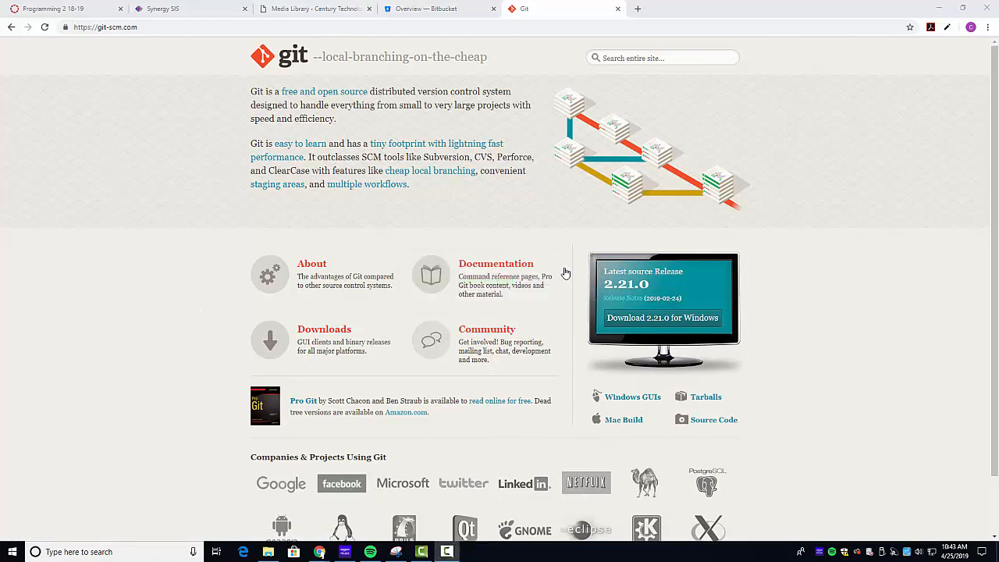
pyautogui.moveTo(446, 131)
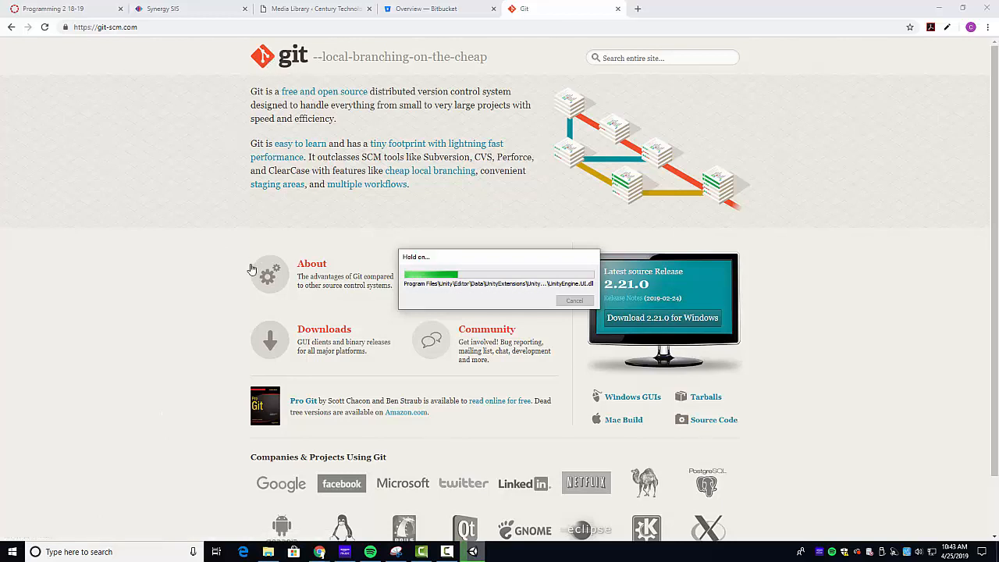
pyautogui.moveTo(209, 296)
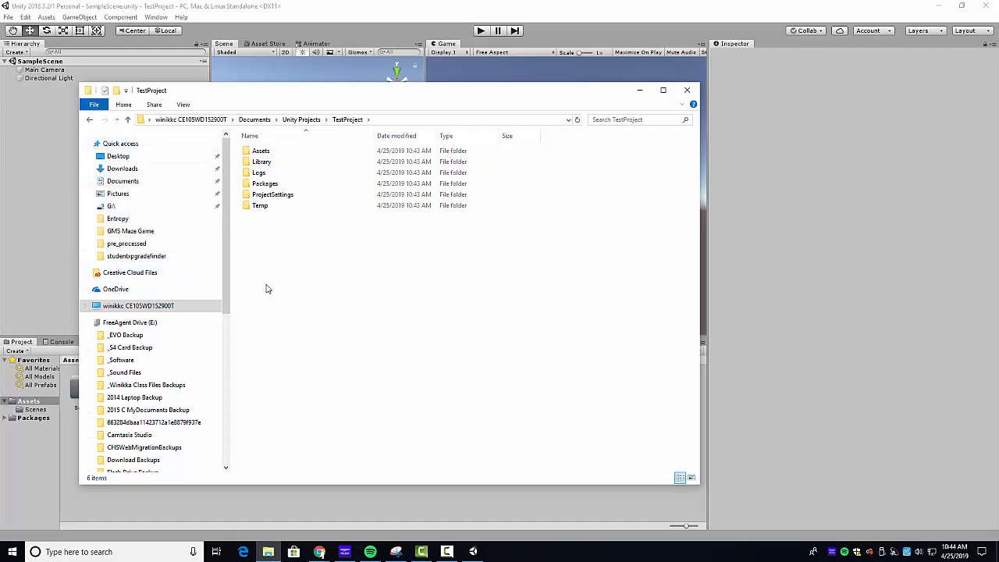
pyautogui.moveTo(393, 258)
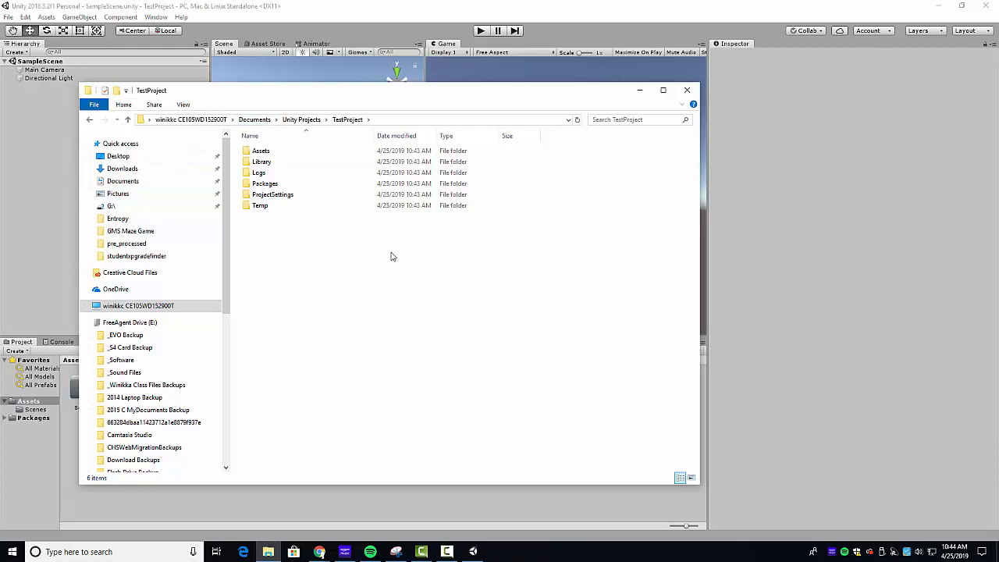
pyautogui.moveTo(356, 272)
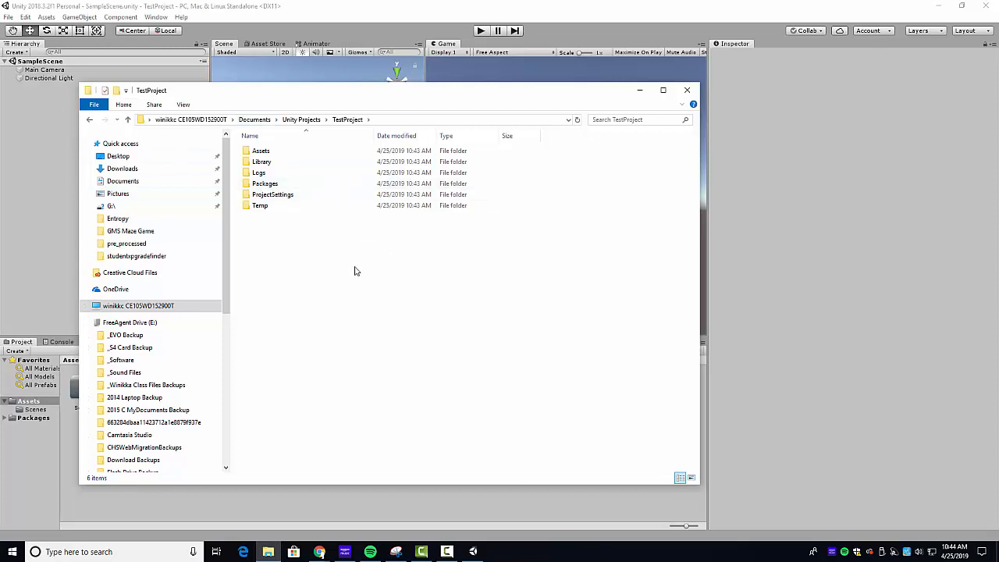
pyautogui.moveTo(374, 242)
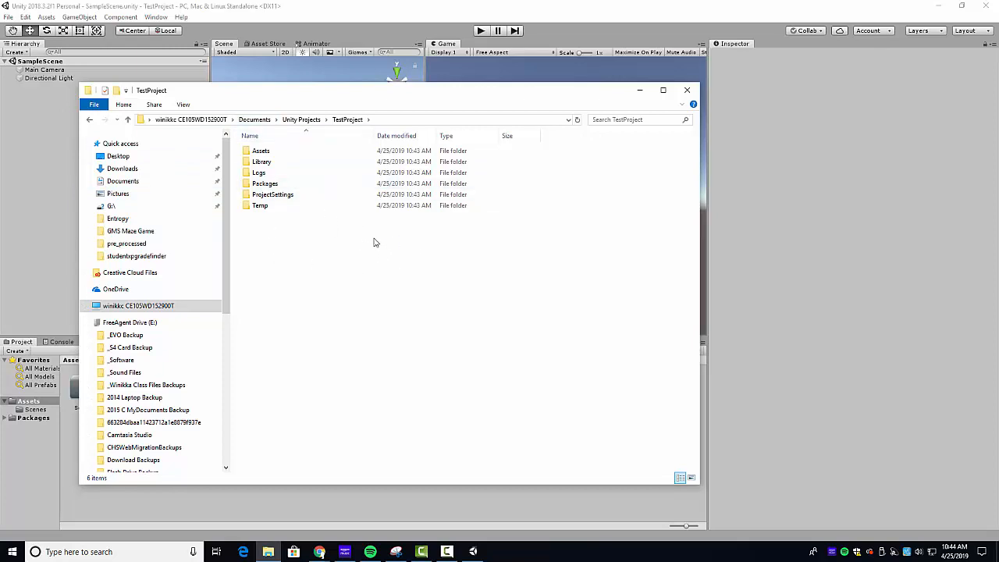
pyautogui.moveTo(384, 289)
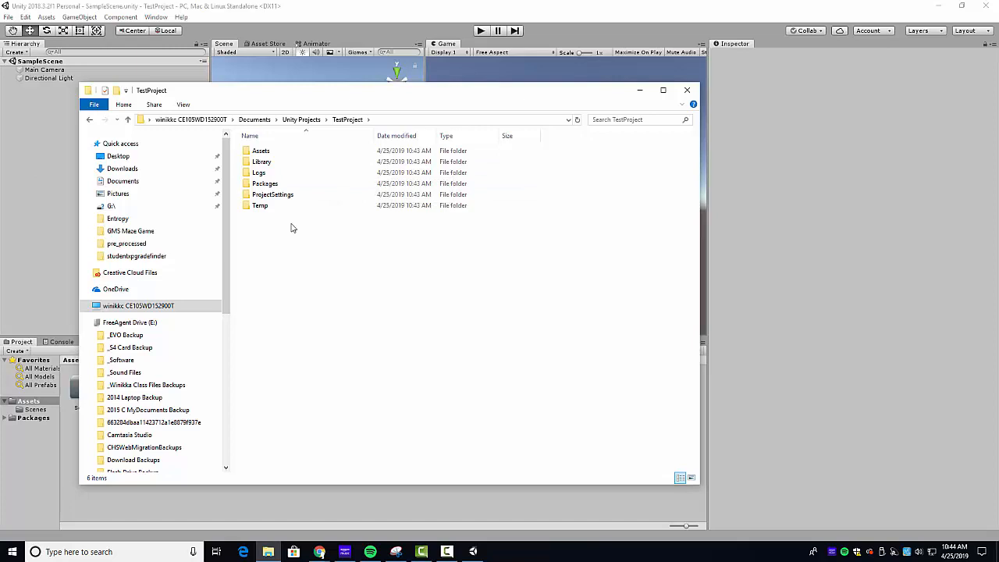
pyautogui.moveTo(297, 237)
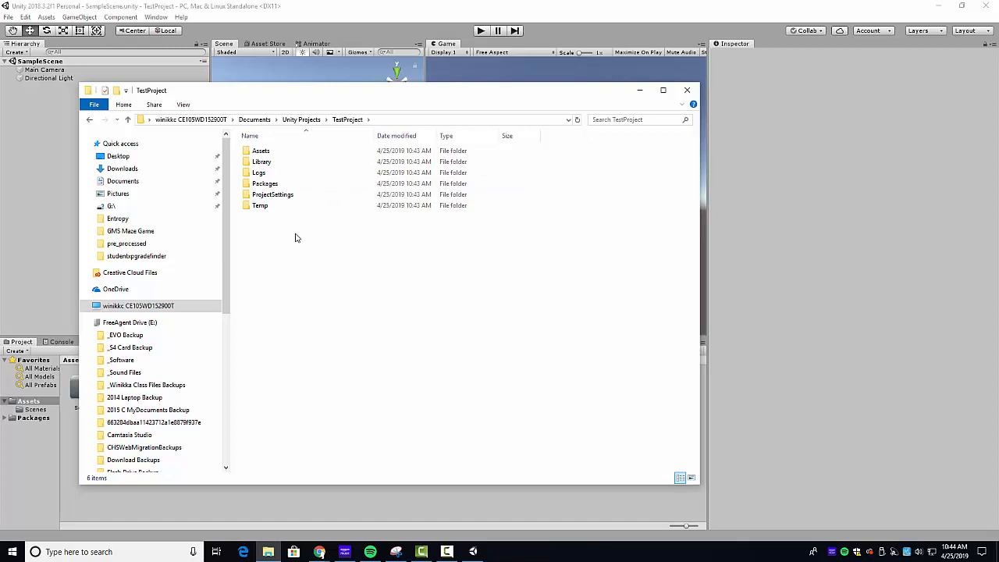
pyautogui.moveTo(294, 240)
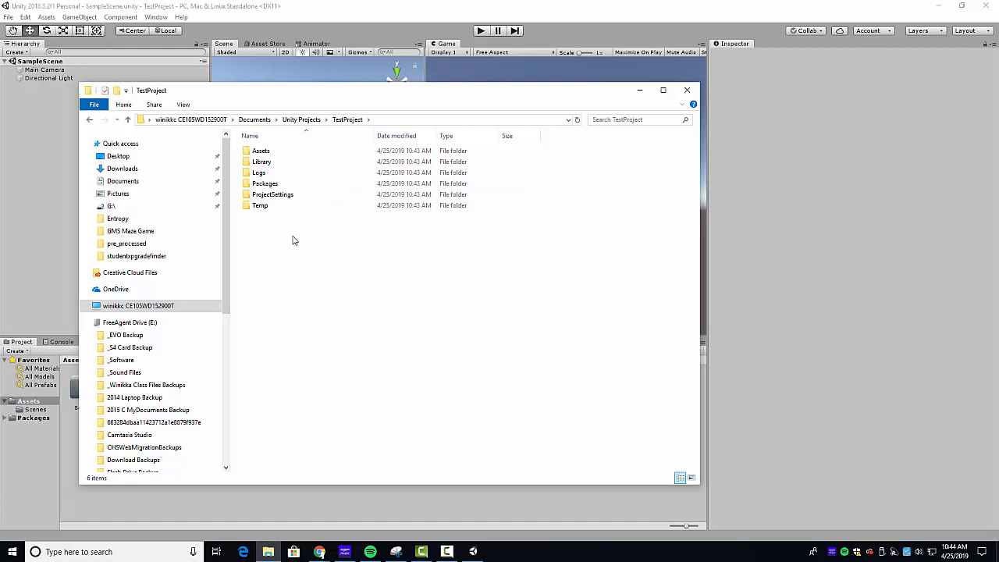
# Launch Git Bash Here from the TestProject folder's context menu
pyautogui.rightClick(295, 241)
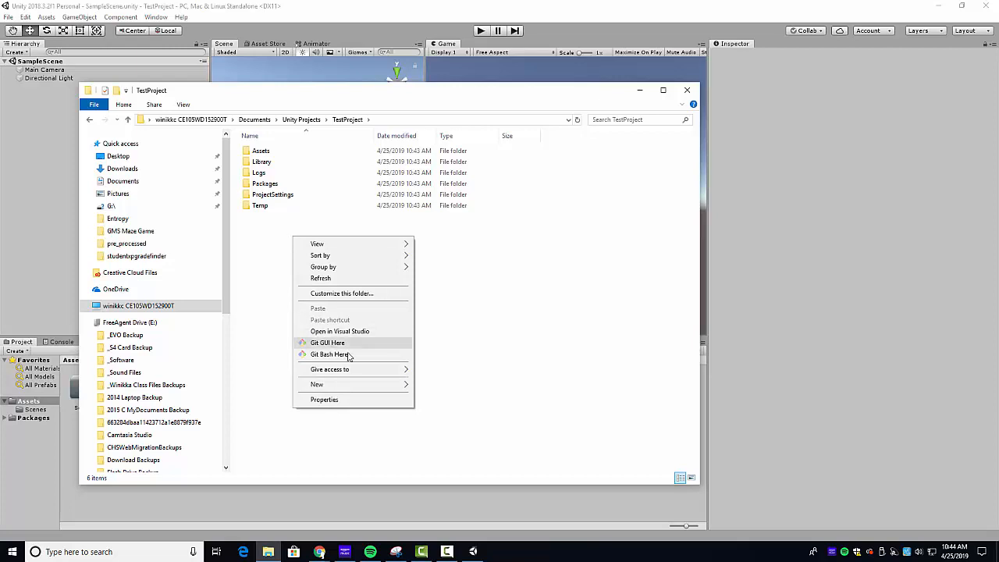
pyautogui.moveTo(328, 353)
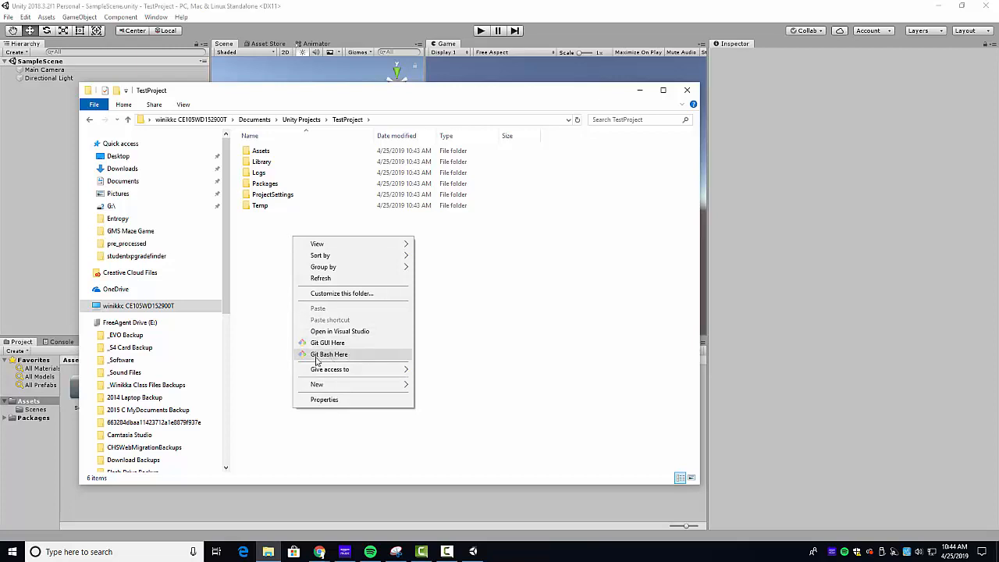
pyautogui.click(328, 353)
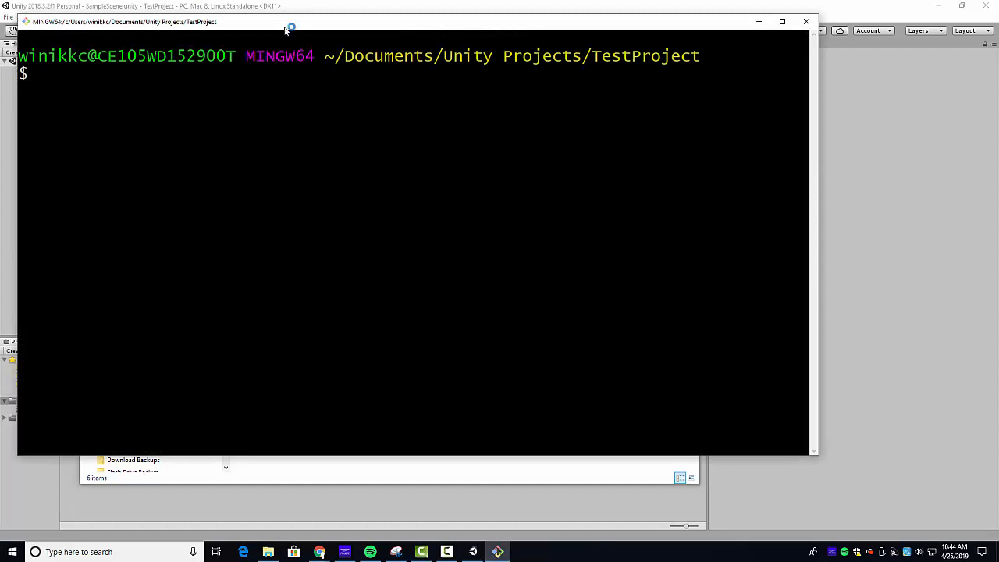
# Run git init in TestProject, then git status showing its folders untracked
pyautogui.moveTo(284, 27); pyautogui.dragTo(378, 53)
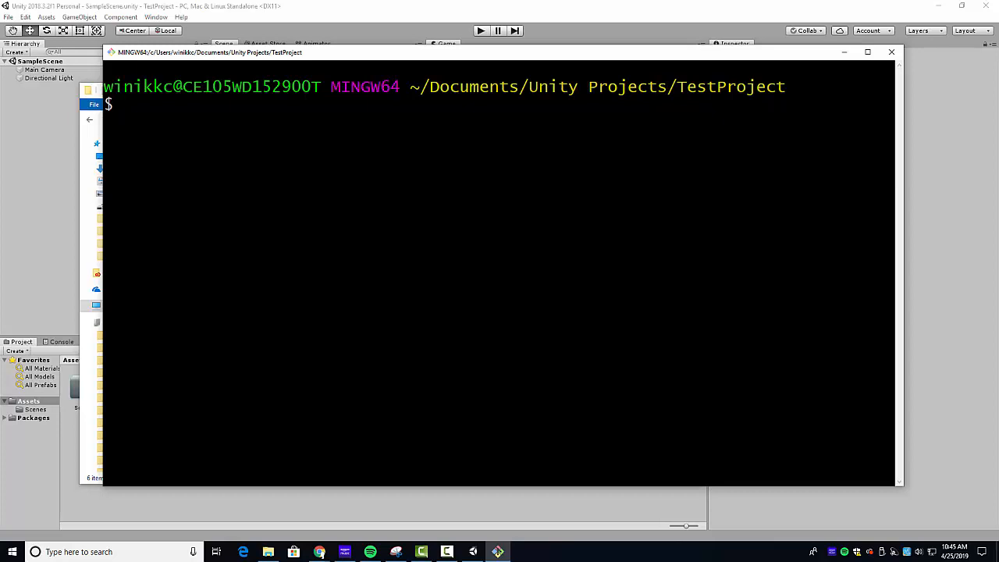
pyautogui.write('git init')
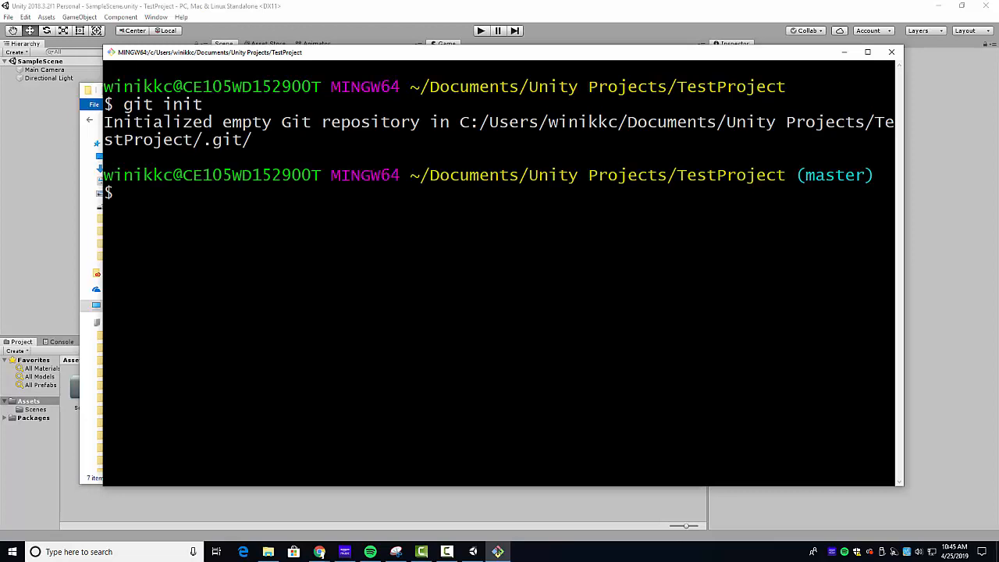
pyautogui.write('git status')
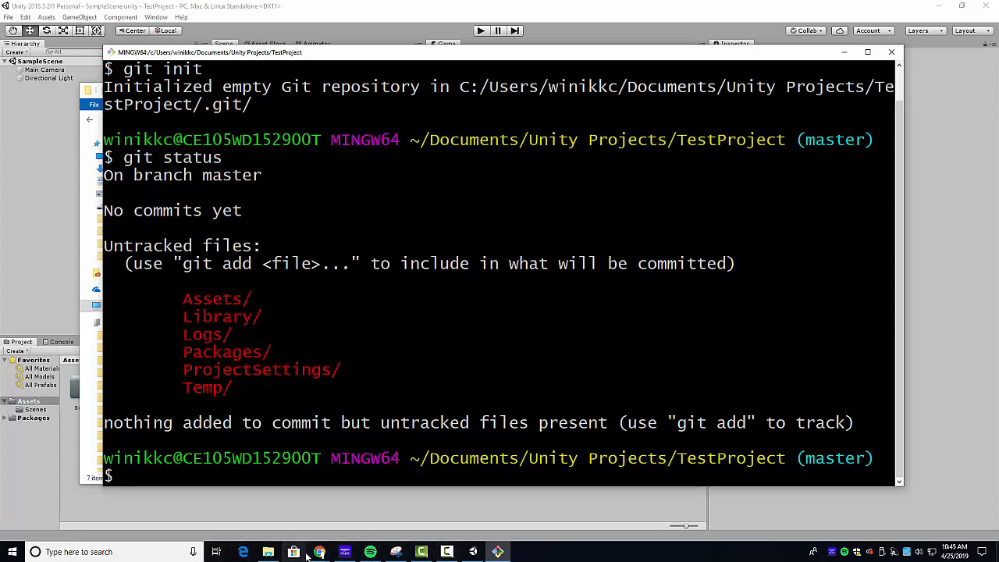
pyautogui.moveTo(319, 552)
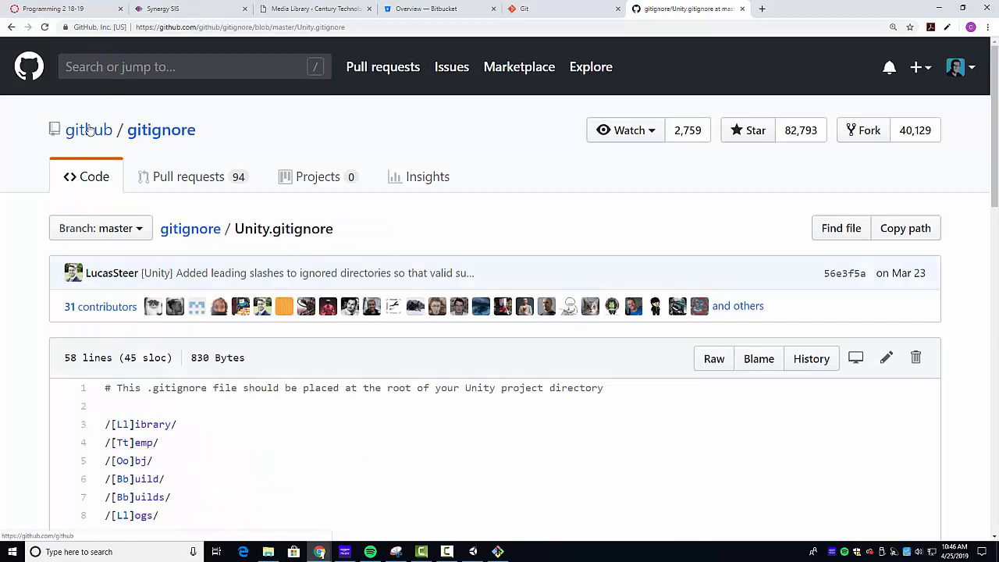
# Locate Unity.gitignore in github/gitignore, view it raw and copy all its text
pyautogui.click(161, 129)
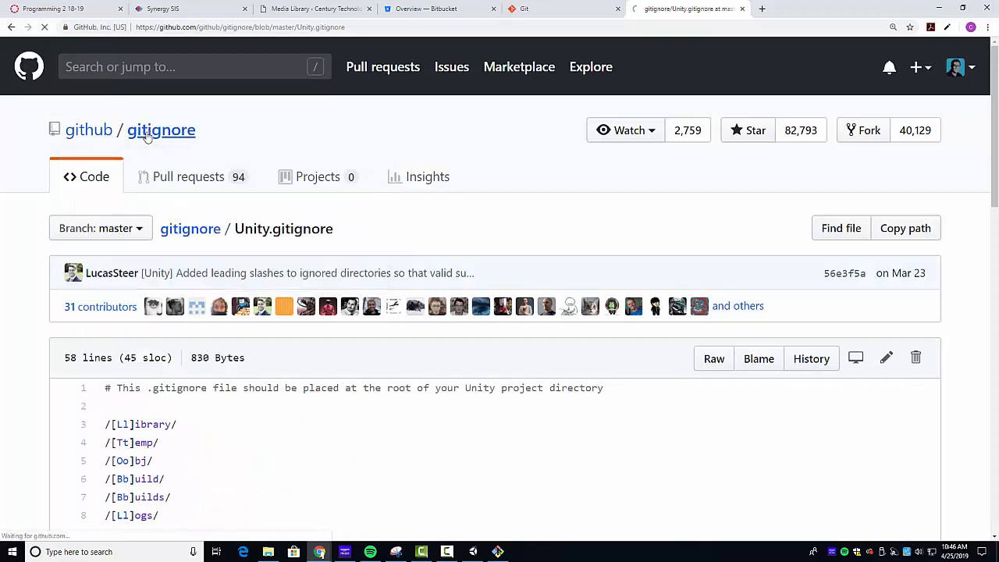
pyautogui.click(160, 129)
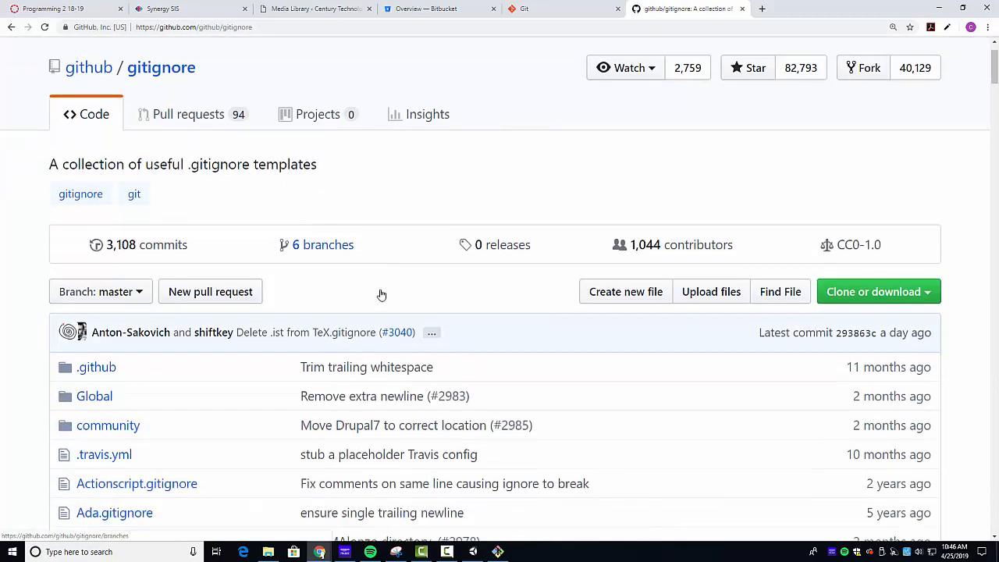
pyautogui.scroll(-3)
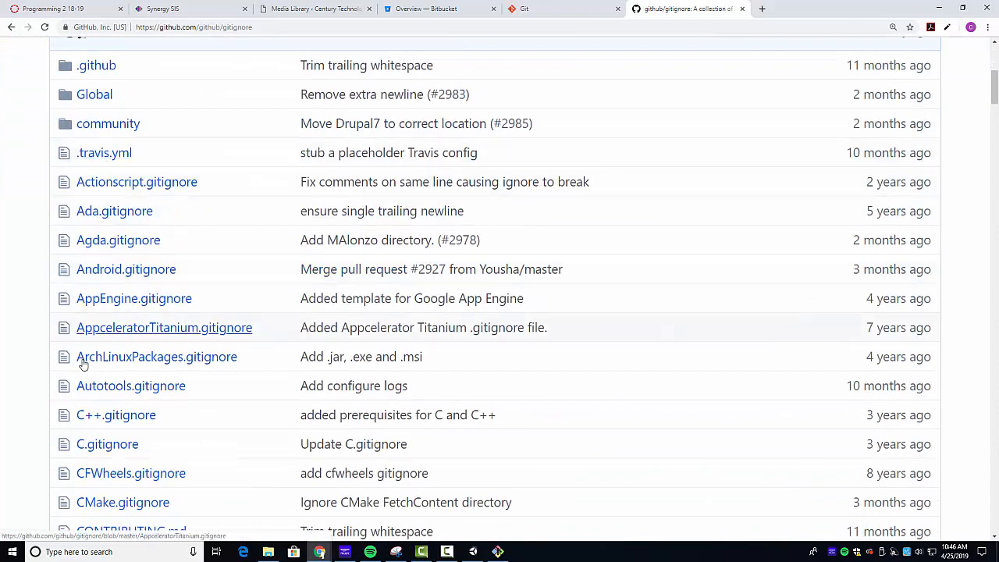
pyautogui.scroll(-3)
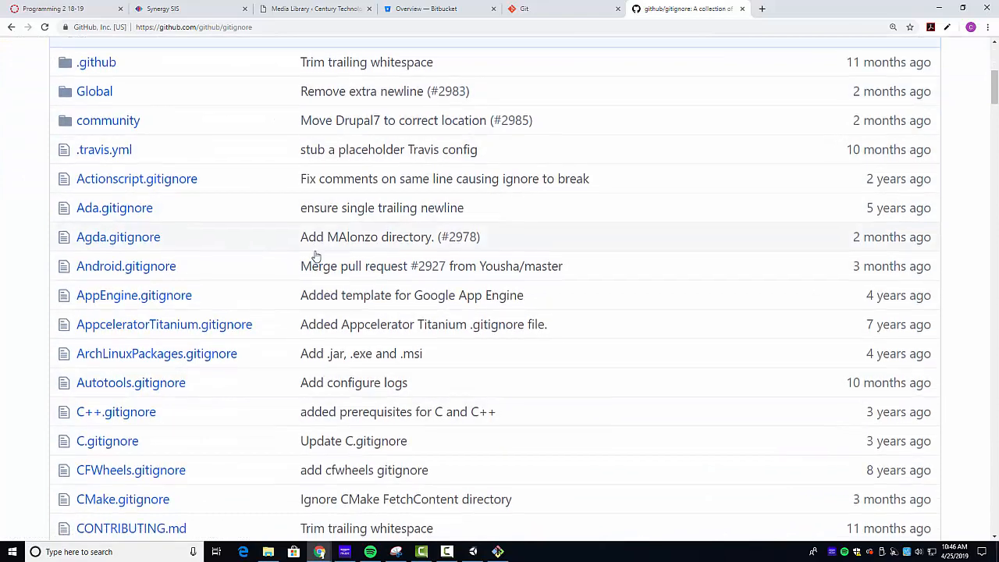
pyautogui.scroll(-3)
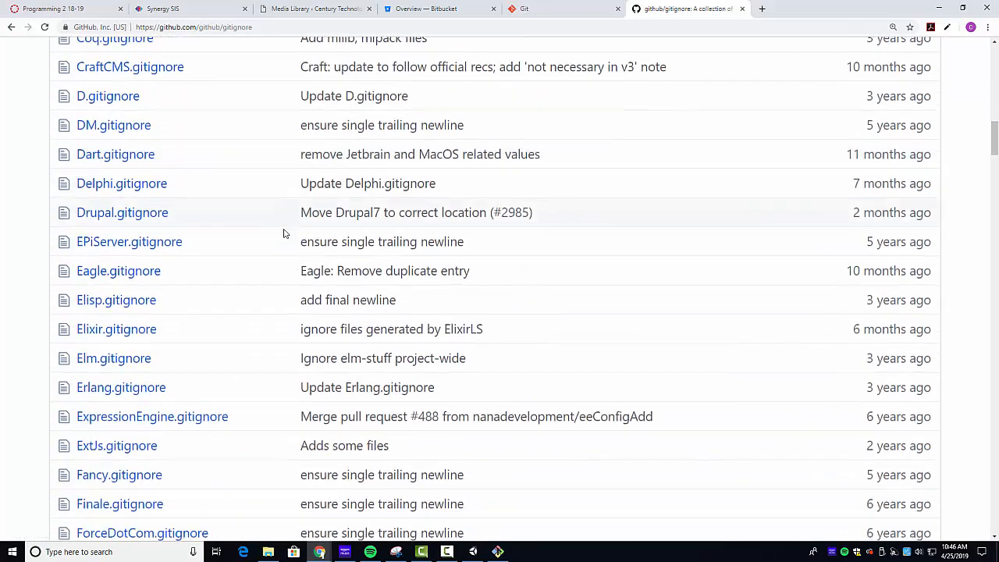
pyautogui.scroll(-3)
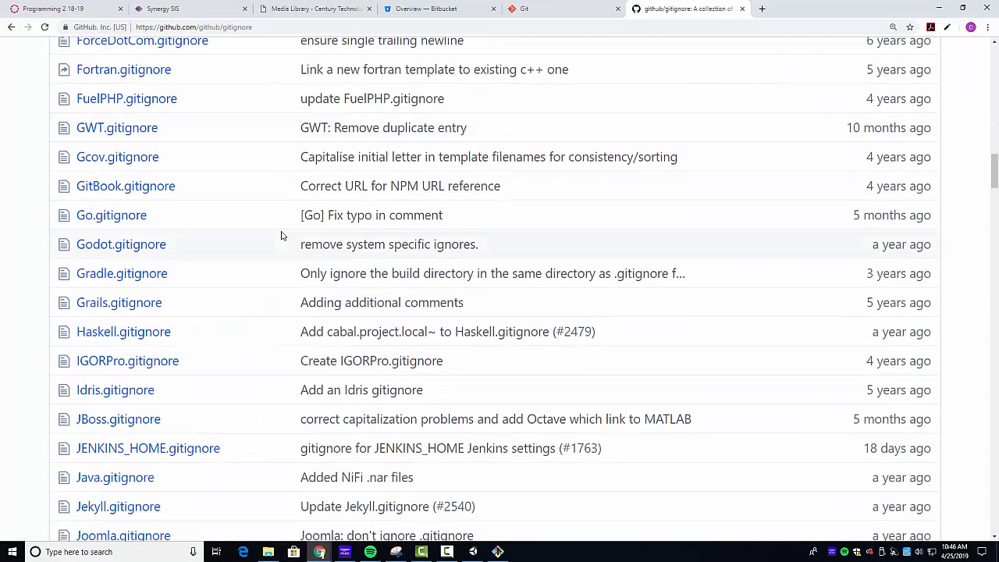
pyautogui.scroll(-3)
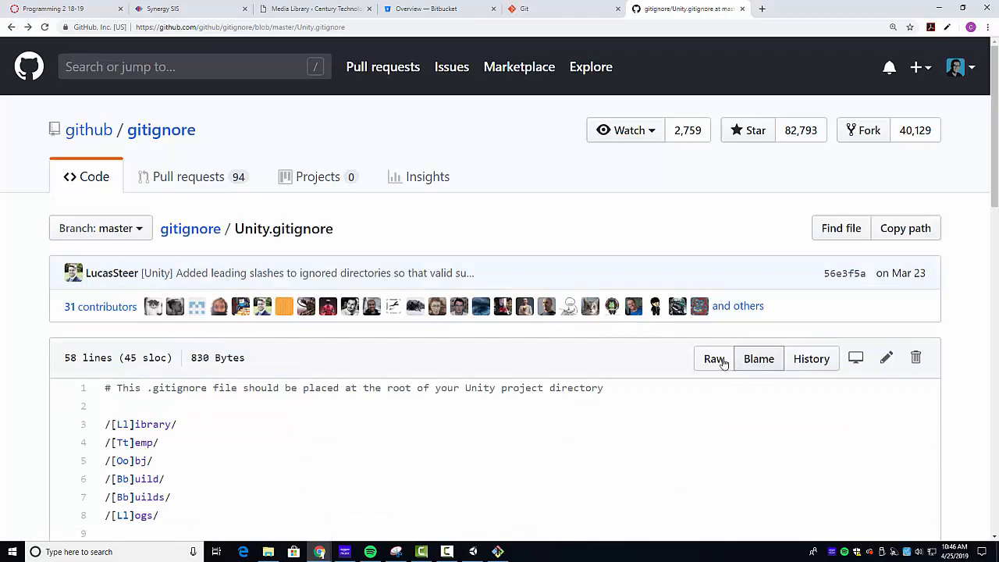
pyautogui.click(713, 358)
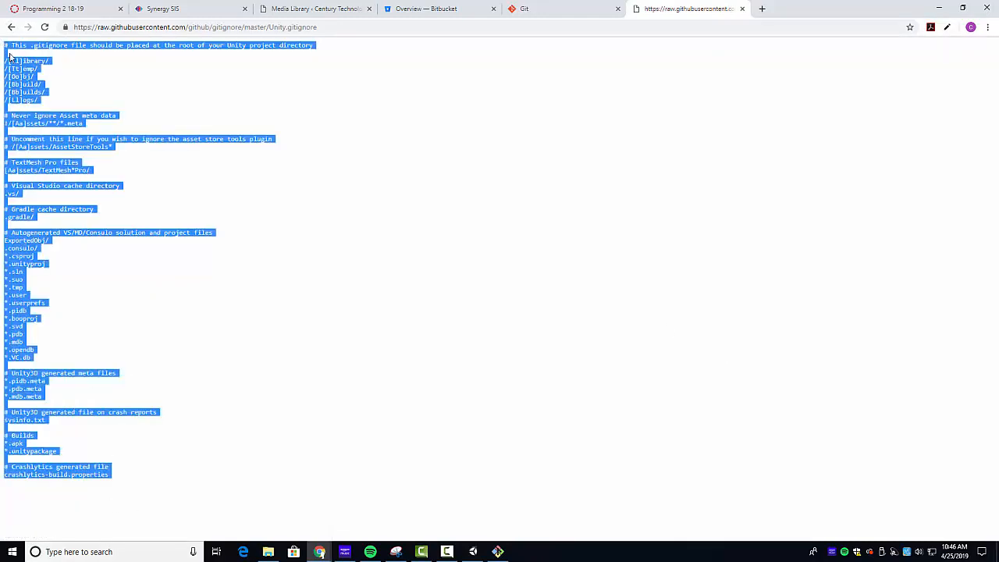
pyautogui.rightClick(39, 75)
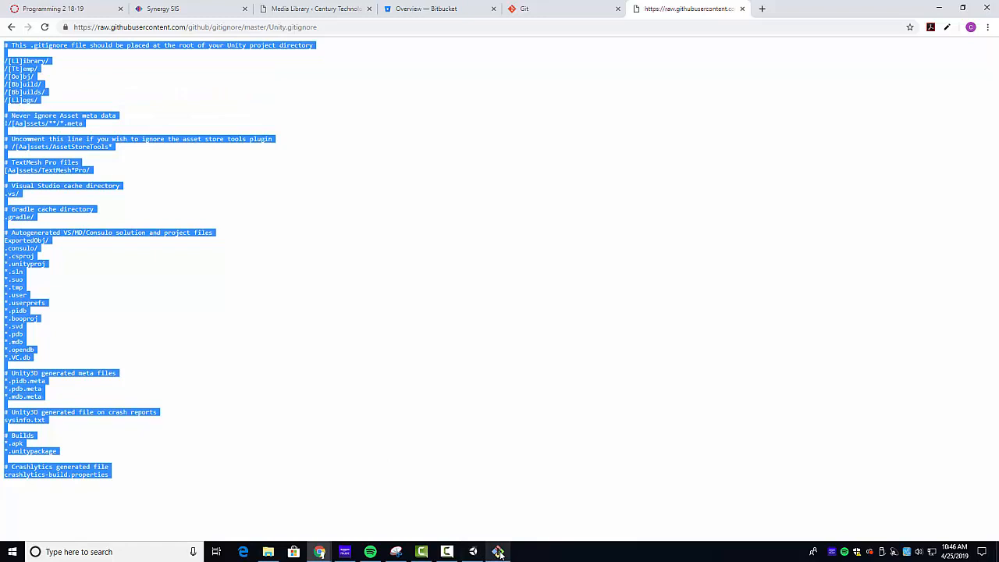
# Create an empty .gitignore with touch, confirm it untracked via git status, and start vim on it
pyautogui.click(498, 553)
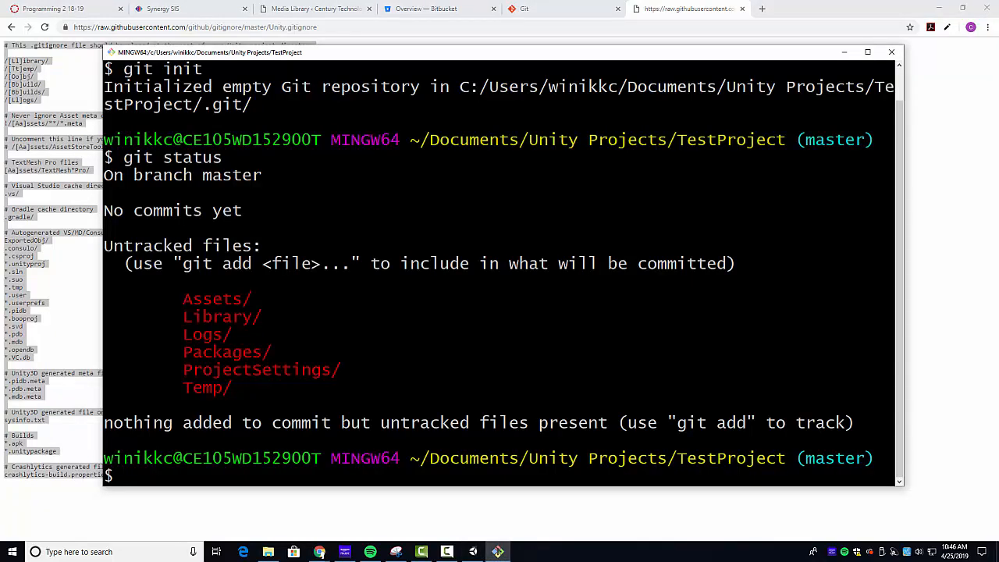
pyautogui.write('touch .git')
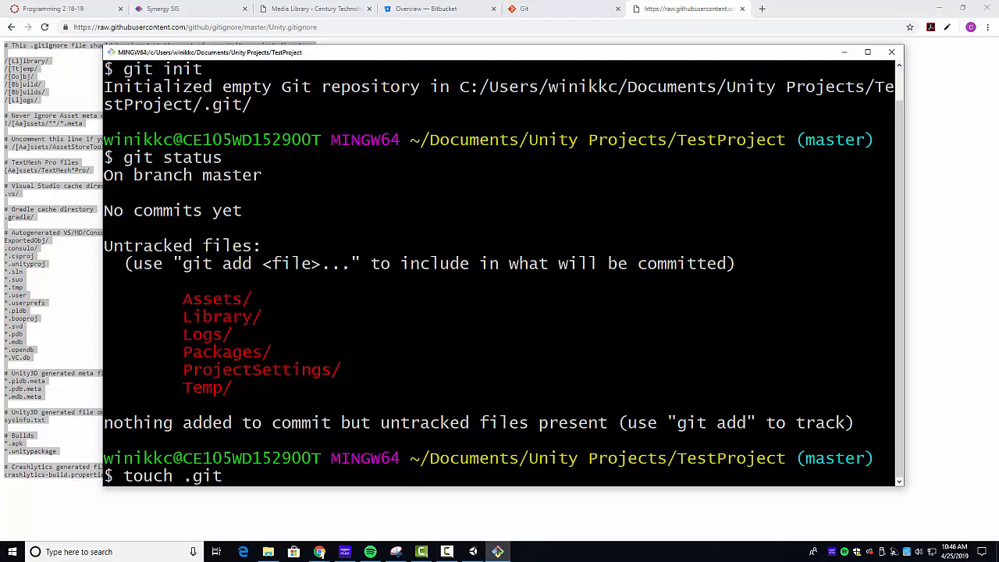
pyautogui.write('ignore')
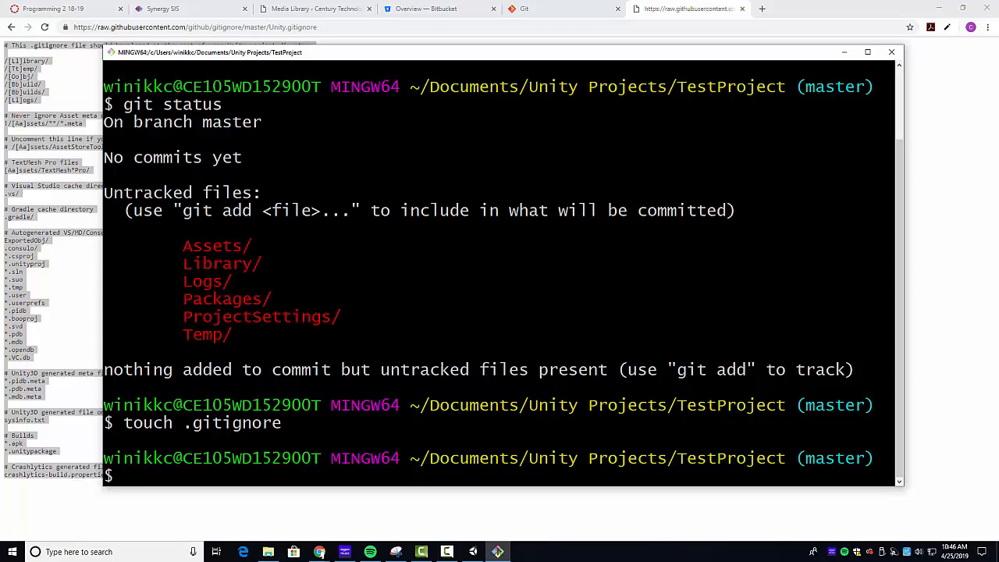
pyautogui.write('git status')
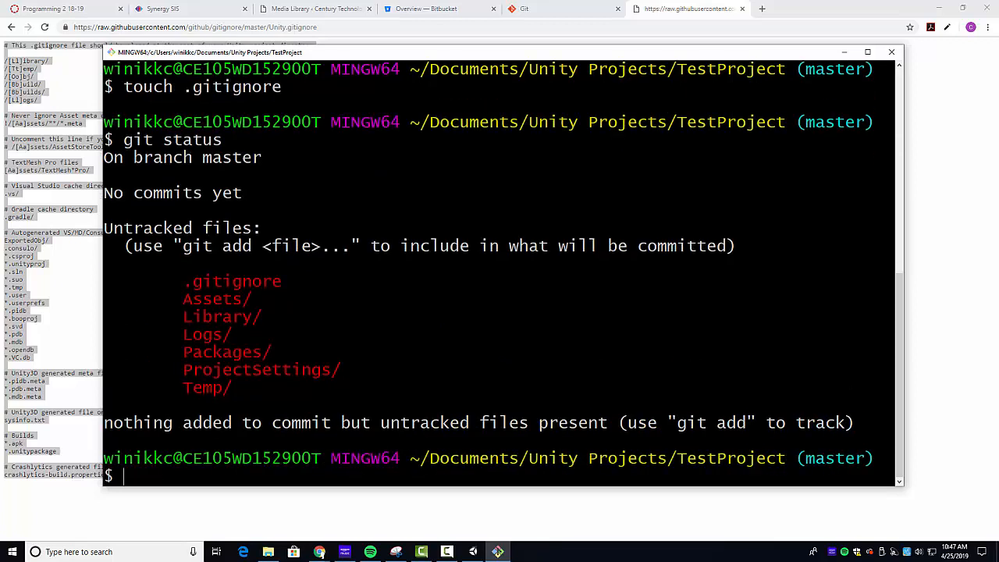
pyautogui.write('vim')
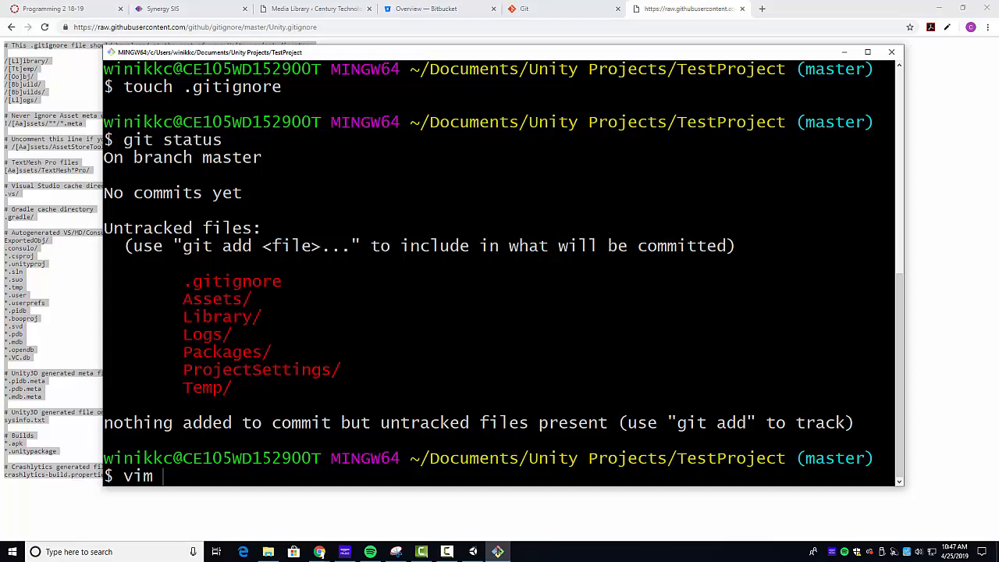
pyautogui.write('.giti')
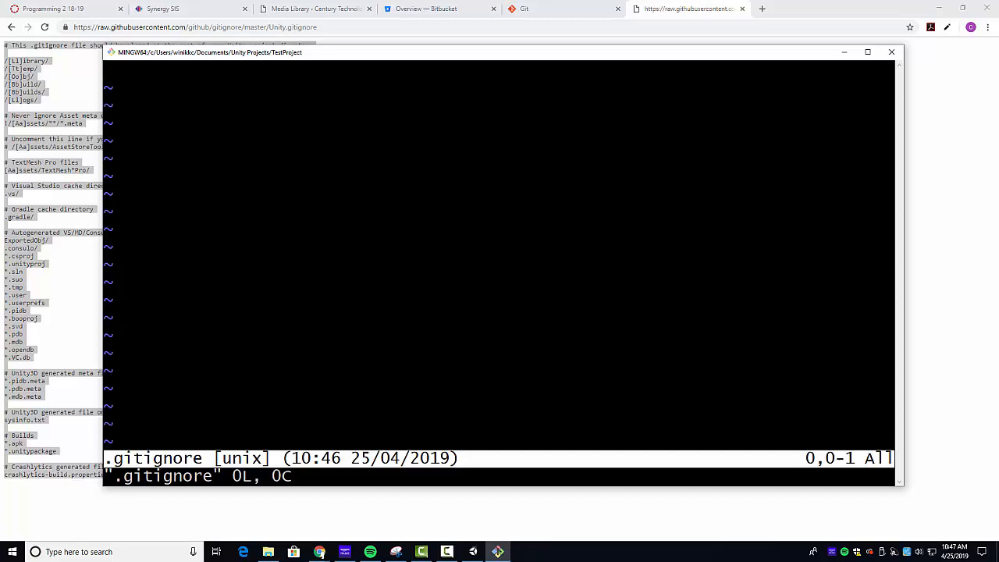
# Paste the Unity ignore rules into .gitignore in insert mode and save with :wq
pyautogui.press('i')
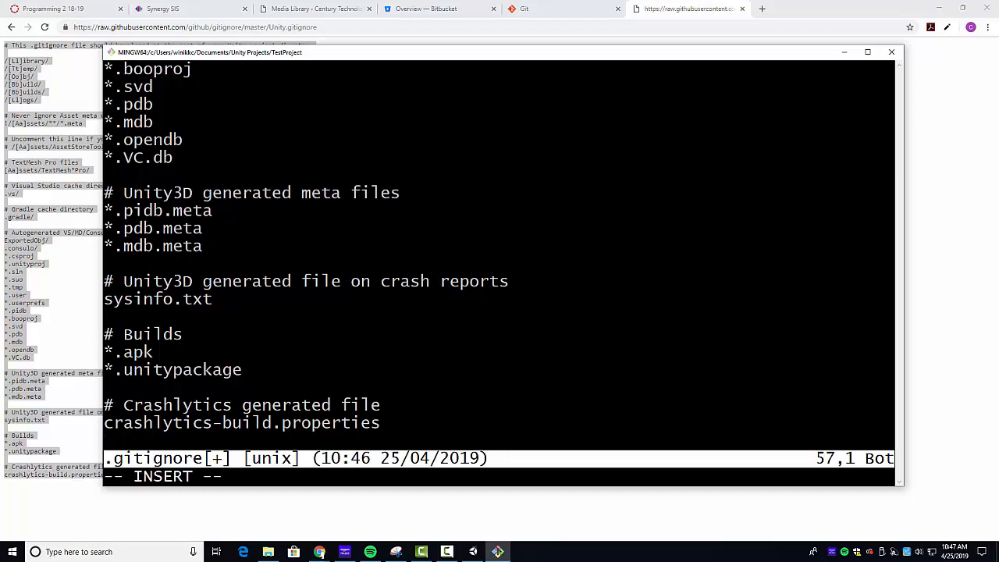
pyautogui.press('Escape')
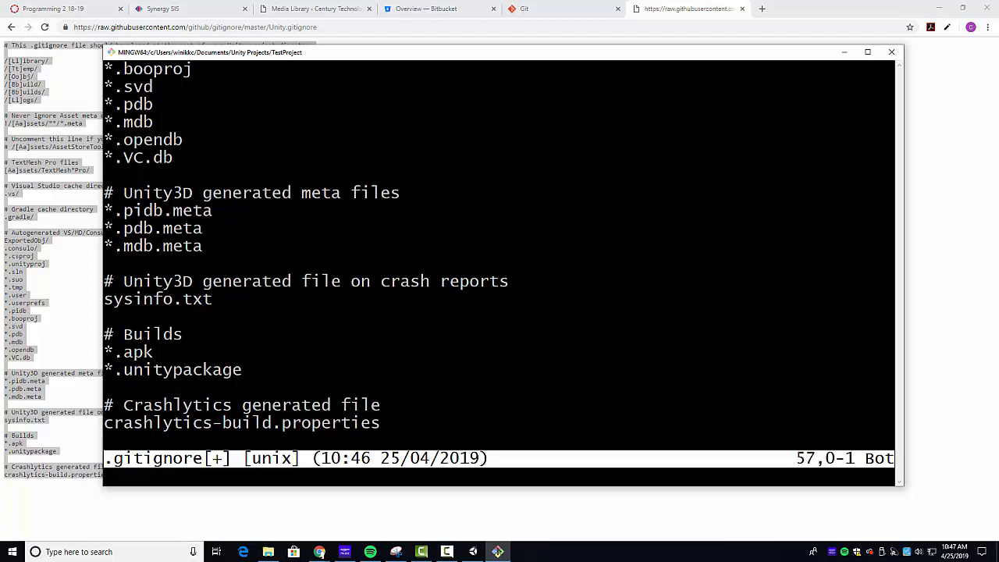
pyautogui.write(':wq')
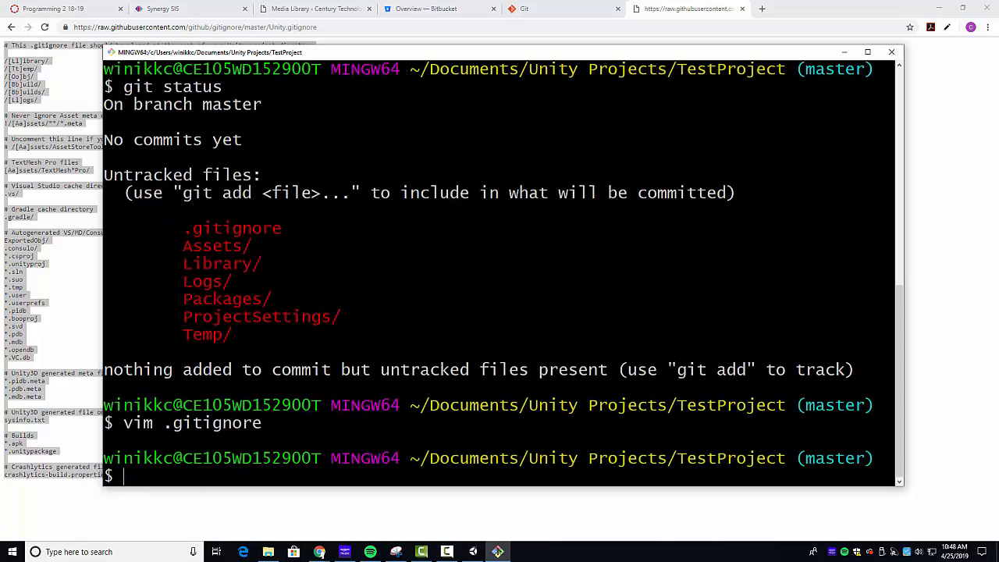
# Stage everything with git add . and commit as "initialized project", leaving a clean working tree
pyautogui.write('git status')
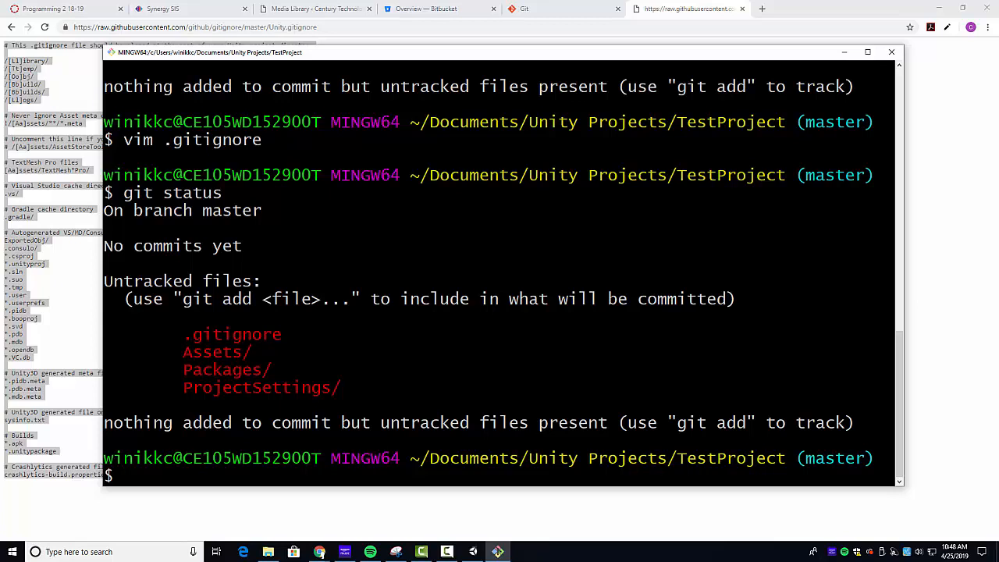
pyautogui.write('git add .')
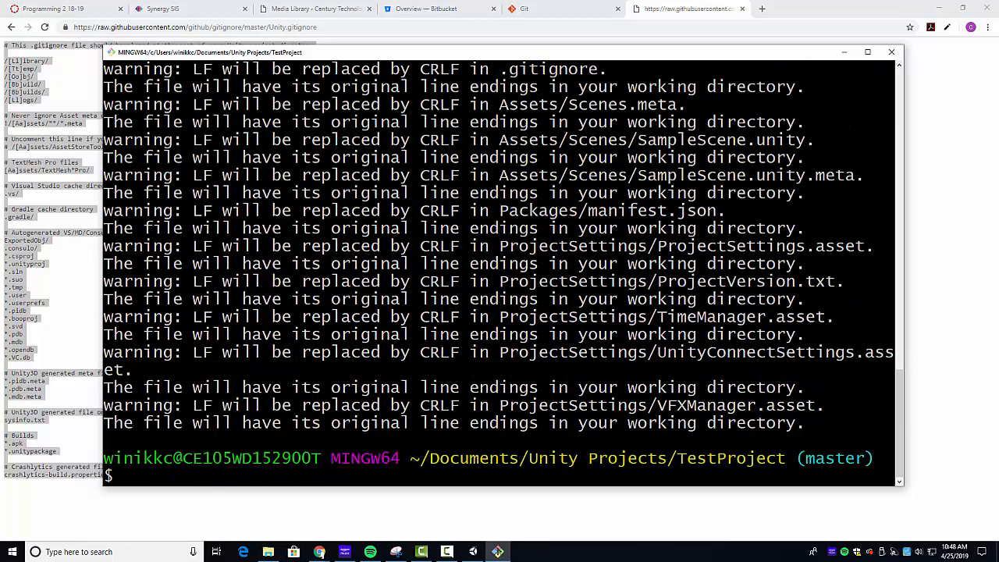
pyautogui.write('git commit')
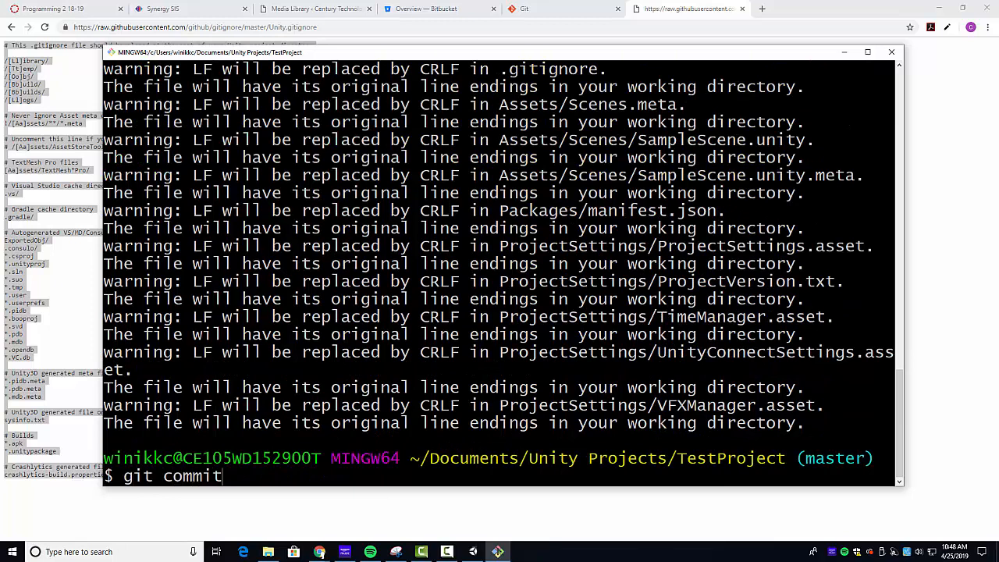
pyautogui.write('-m "')
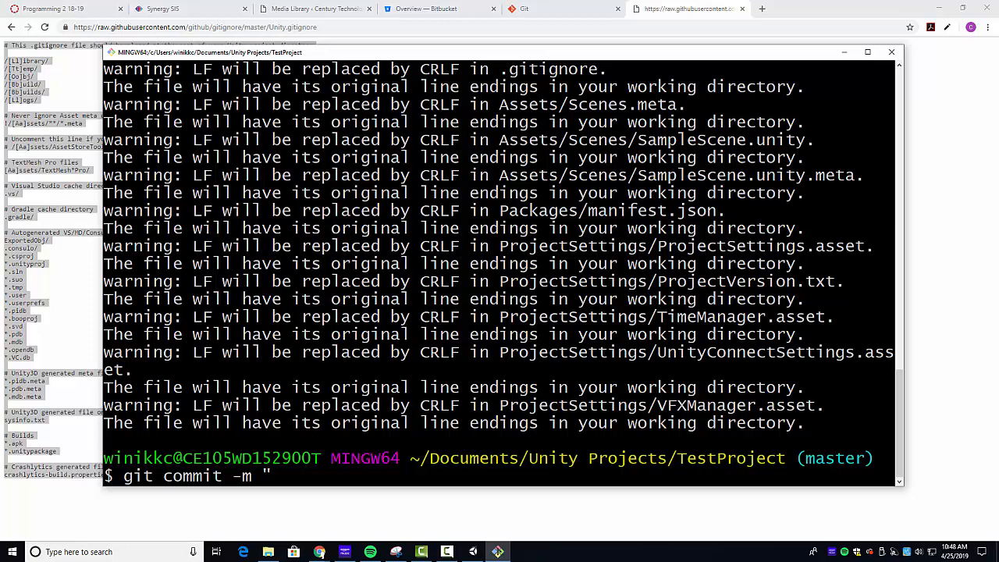
pyautogui.write('initialized')
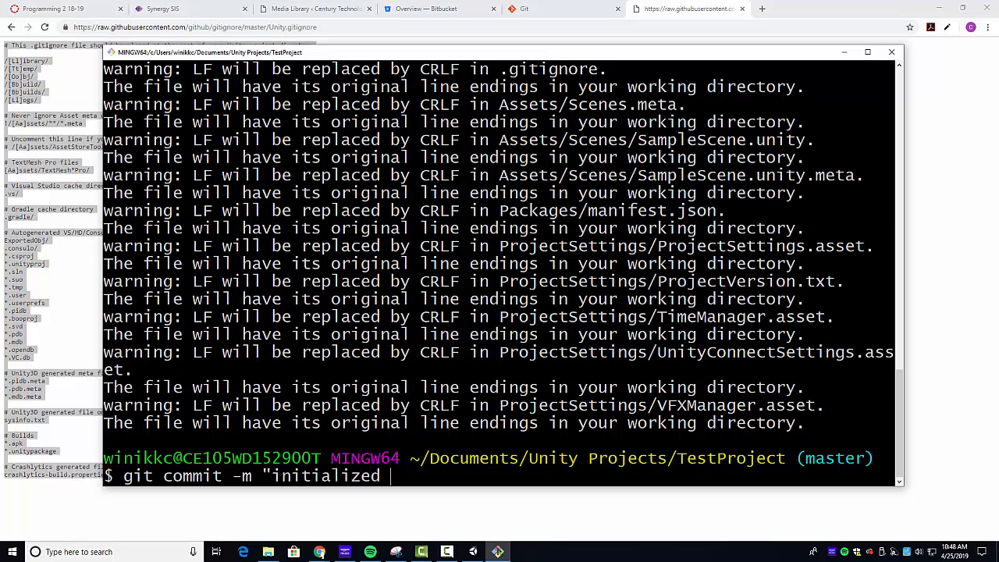
pyautogui.write('project"')
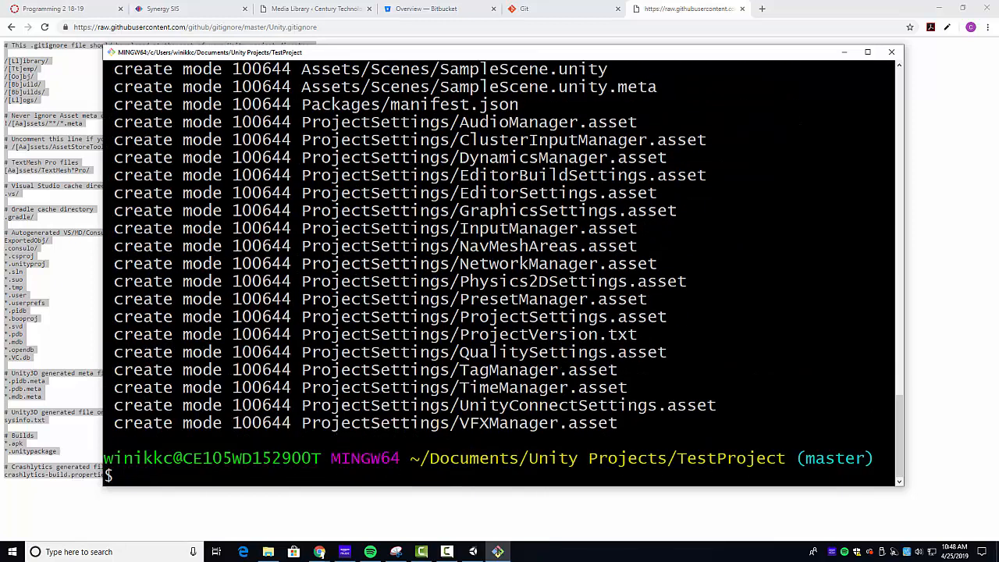
pyautogui.write('git status')
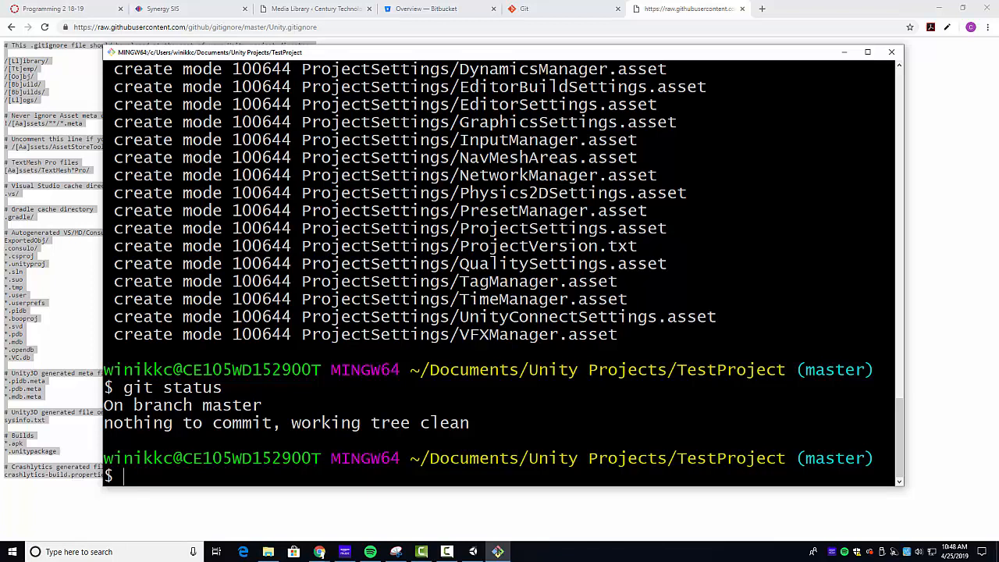
pyautogui.click(438, 10)
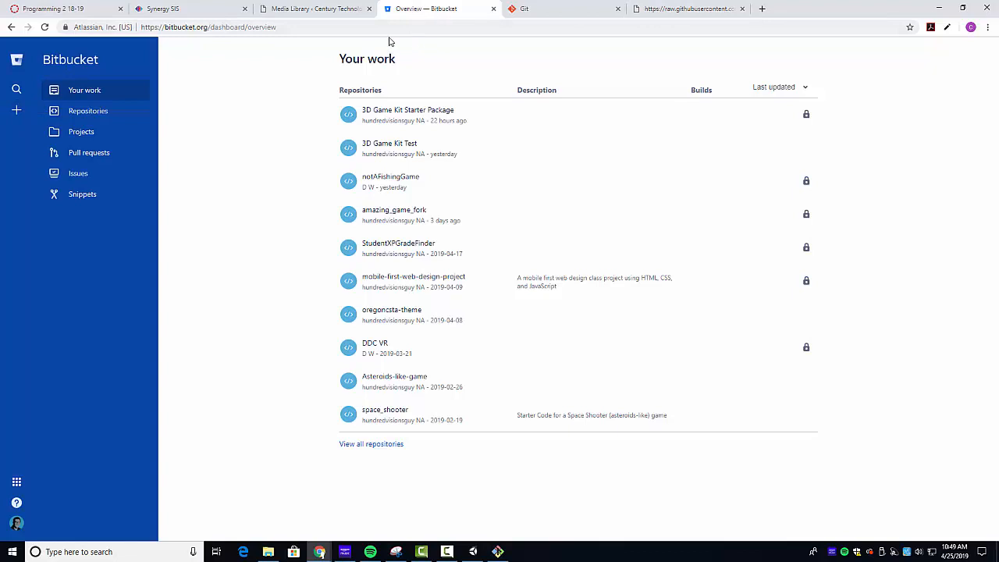
pyautogui.moveTo(15, 109)
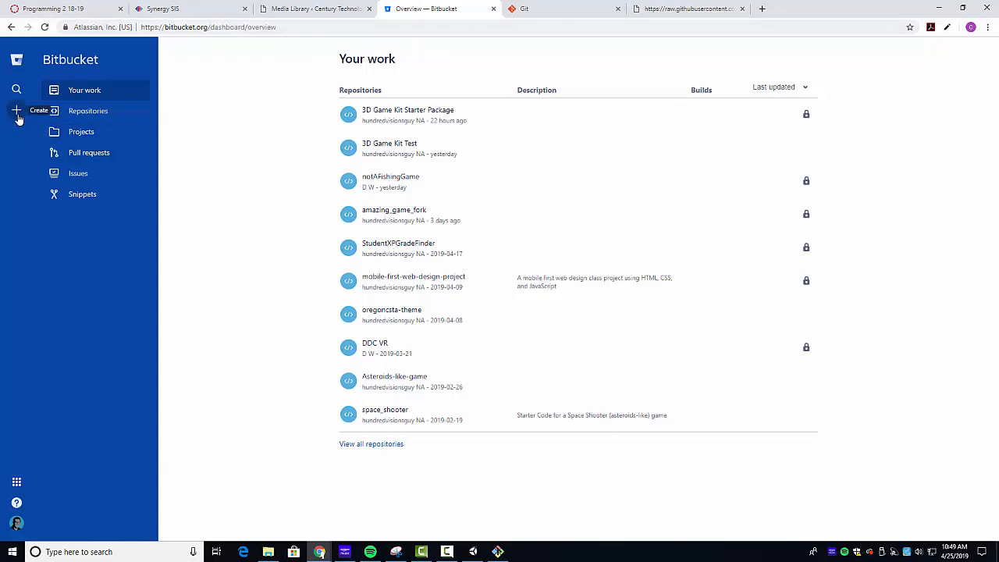
# Create a private Git repository named Unity Starter Project from the Create menu
pyautogui.click(16, 110)
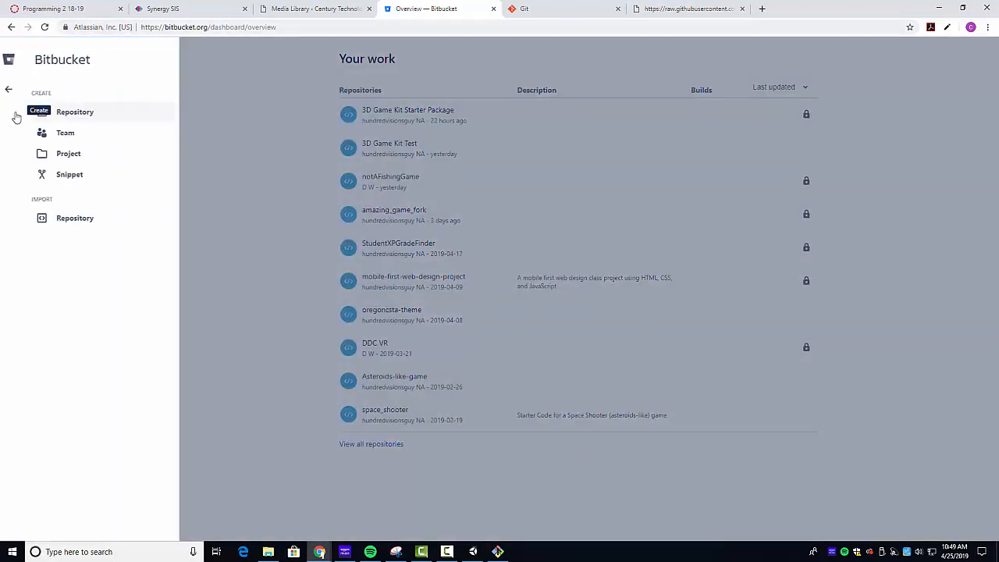
pyautogui.click(75, 112)
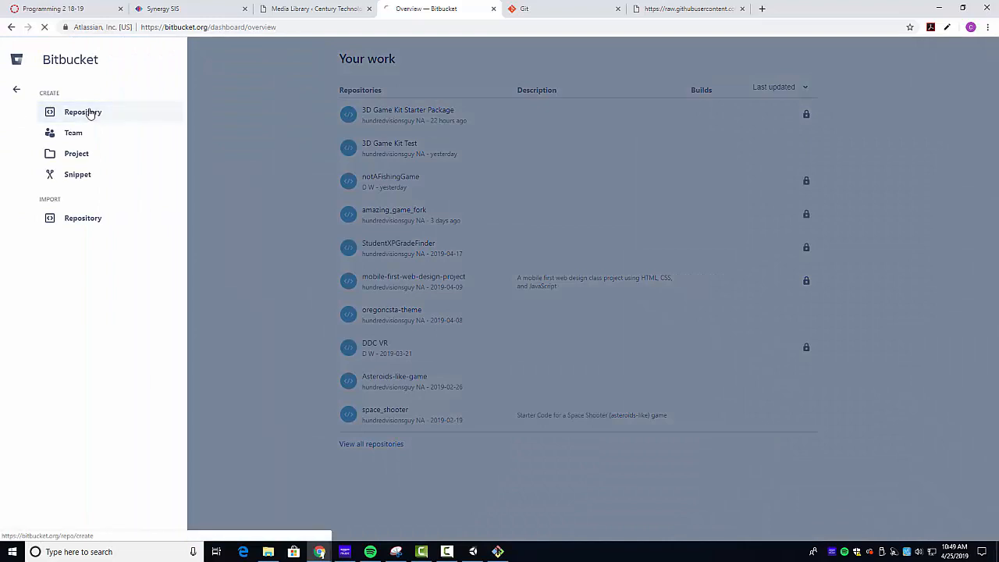
pyautogui.click(83, 113)
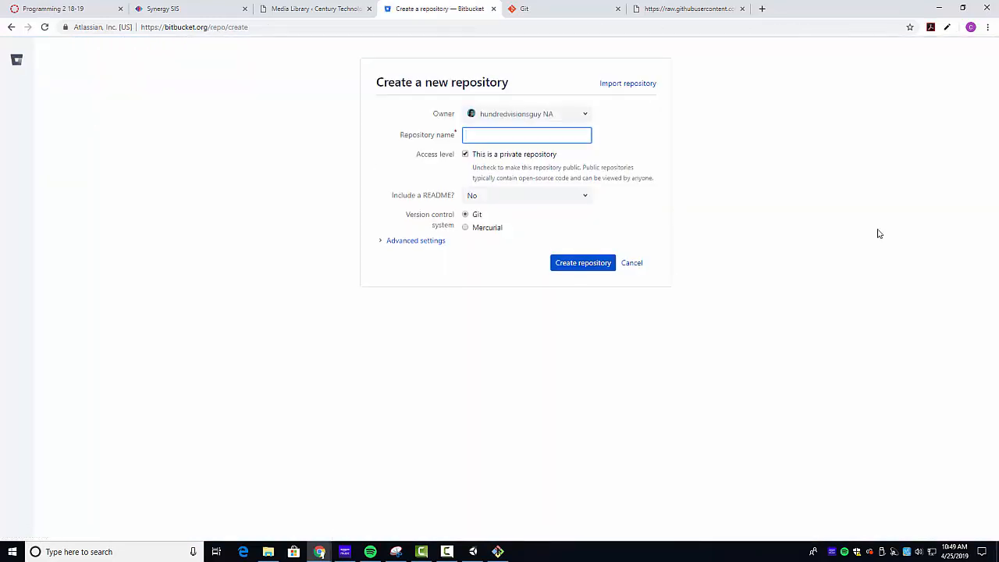
pyautogui.write('Unity Starter Proejct')
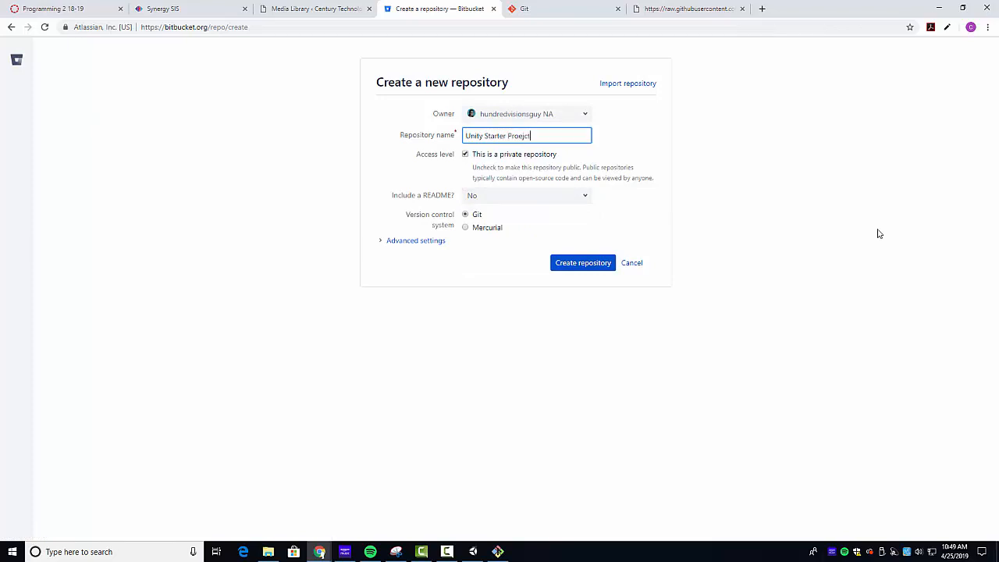
pyautogui.press('Backspace')
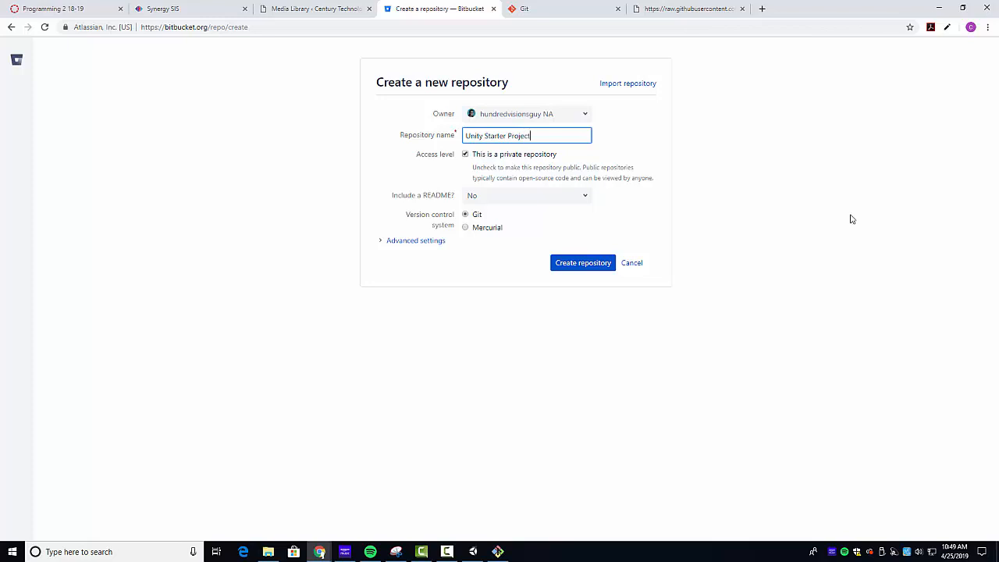
pyautogui.moveTo(459, 192)
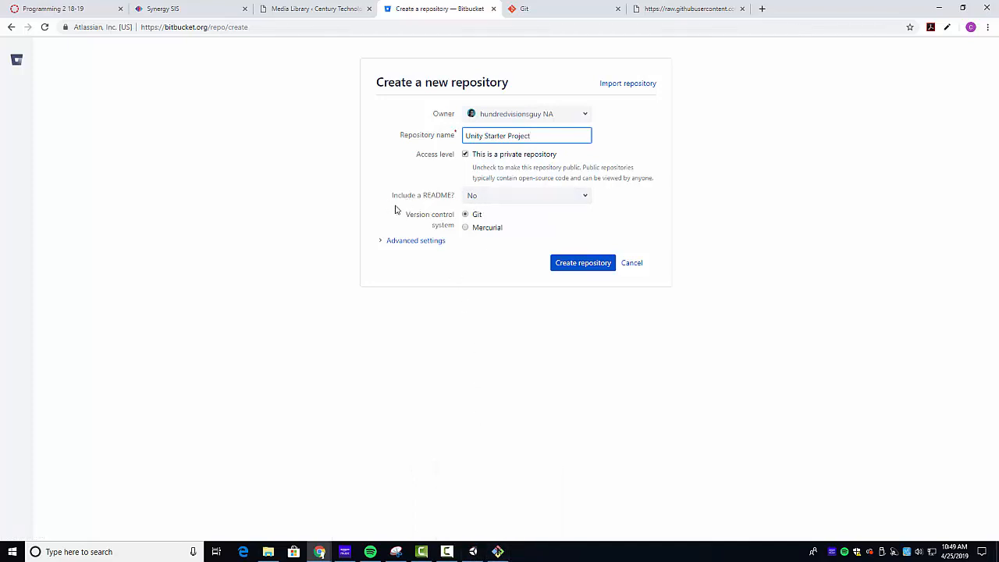
pyautogui.moveTo(555, 281)
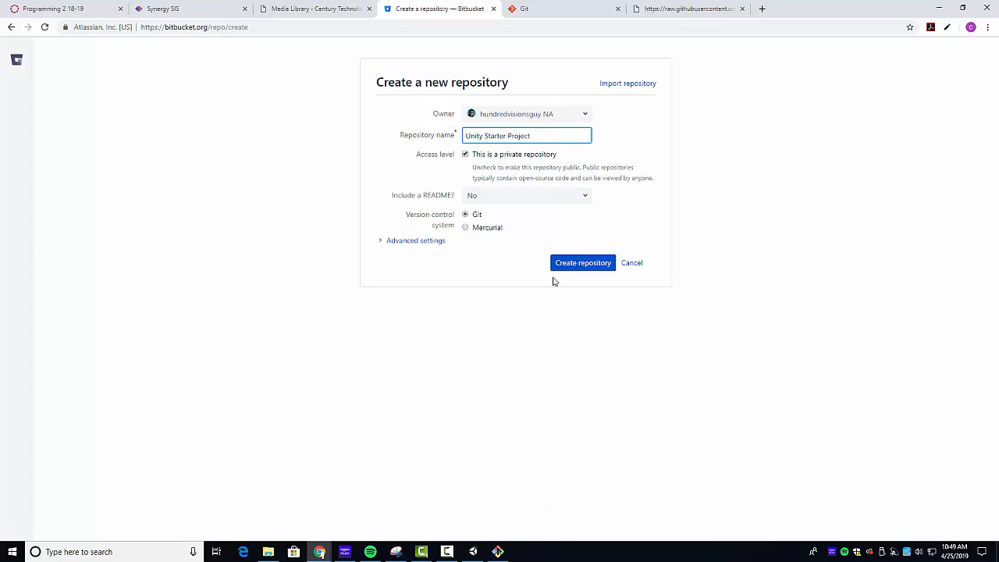
pyautogui.click(583, 262)
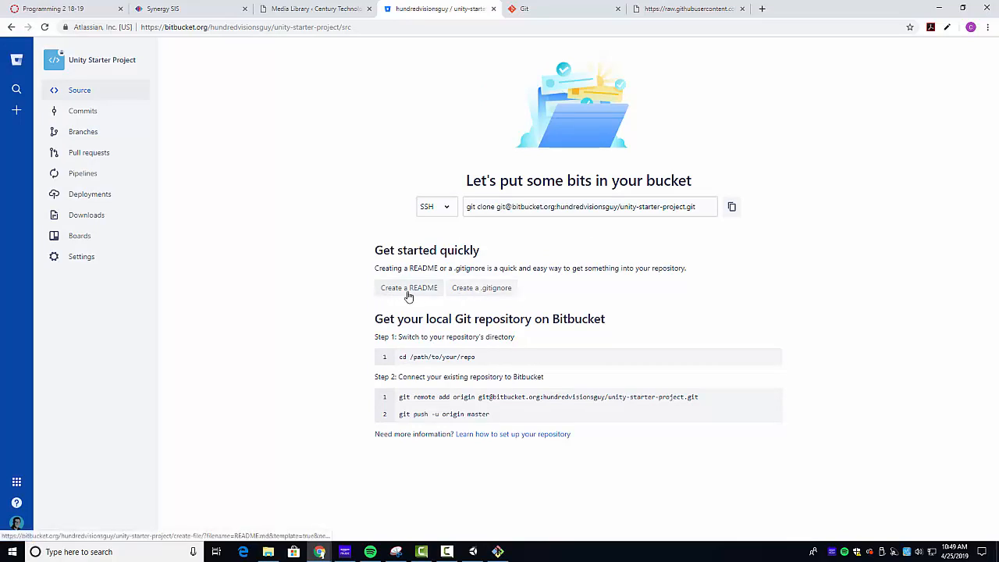
pyautogui.moveTo(481, 288)
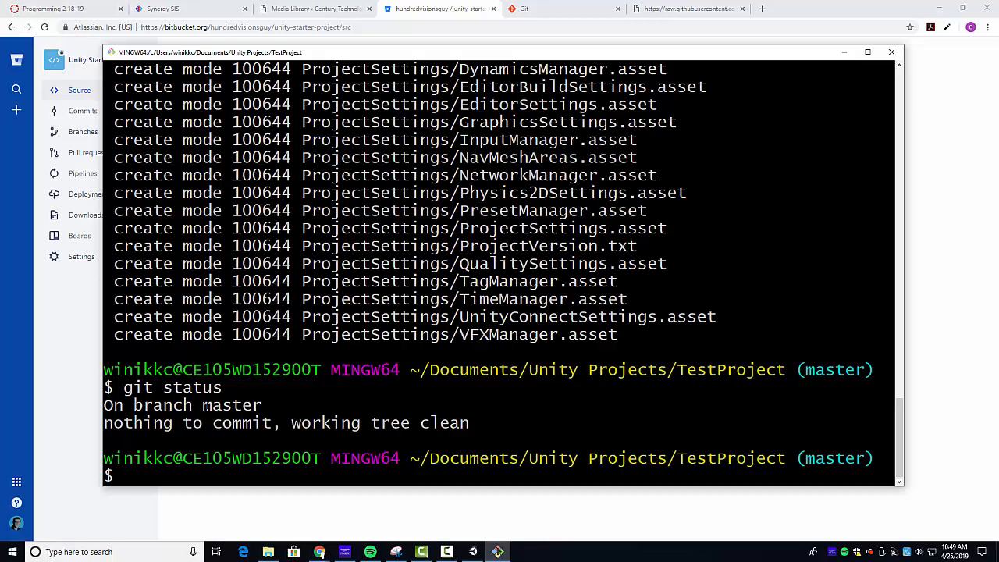
pyautogui.write('git remote add origin git@bitbucket.org:hundredvisionsguy/unity-starter-project.git')
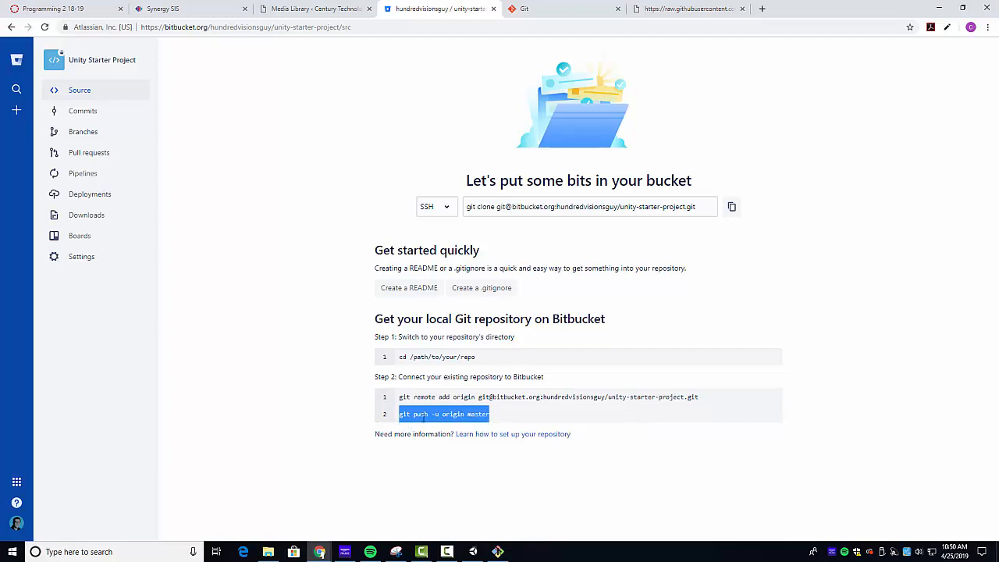
pyautogui.click(496, 553)
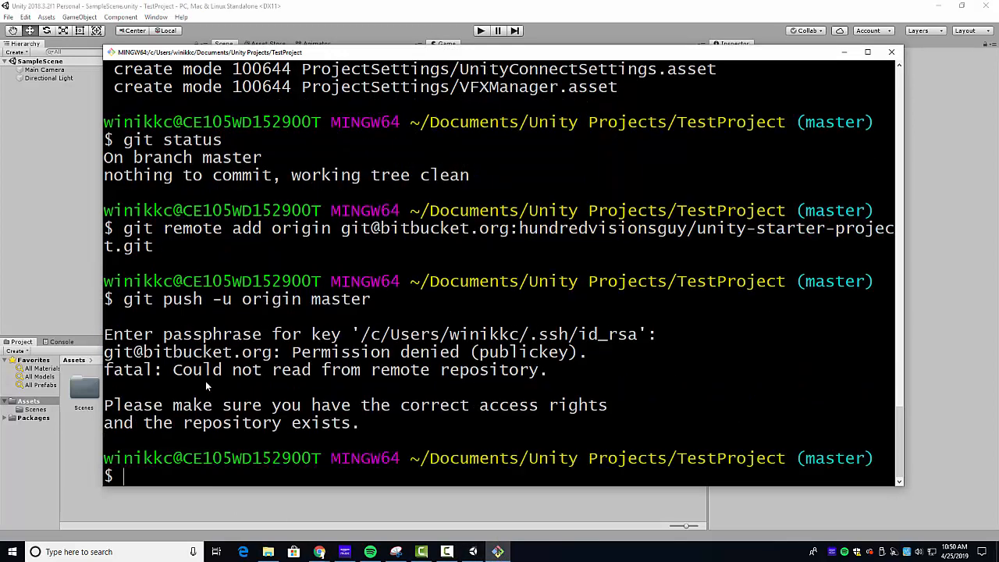
# Check git status and remote, then push master to origin with the SSH passphrase so it tracks origin/master
pyautogui.write('g')
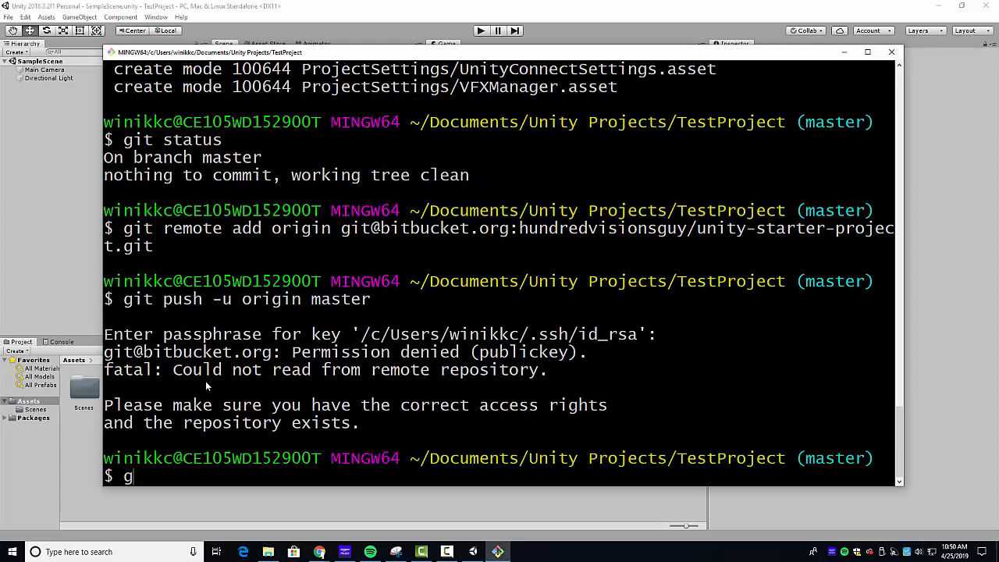
pyautogui.write('git status')
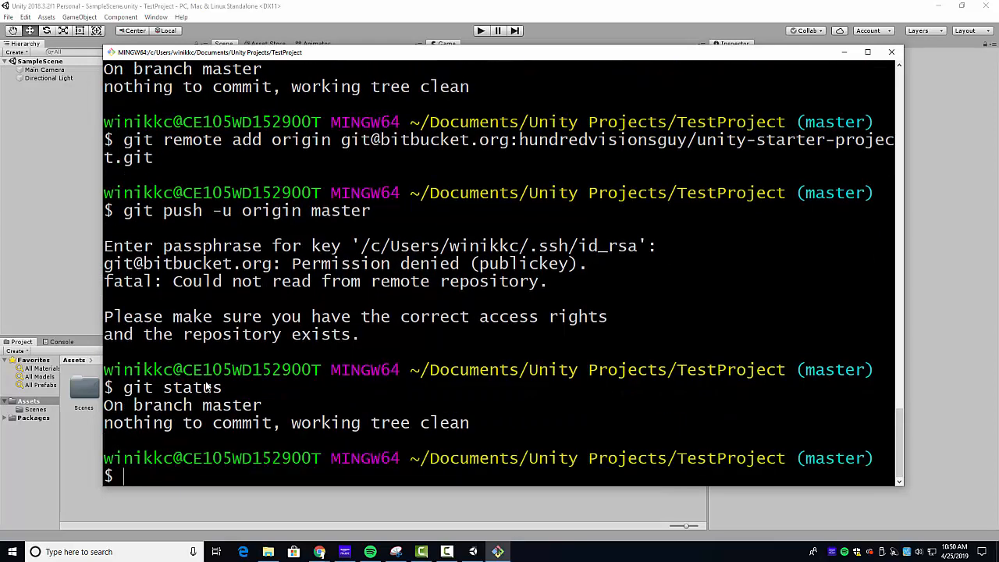
pyautogui.write('g')
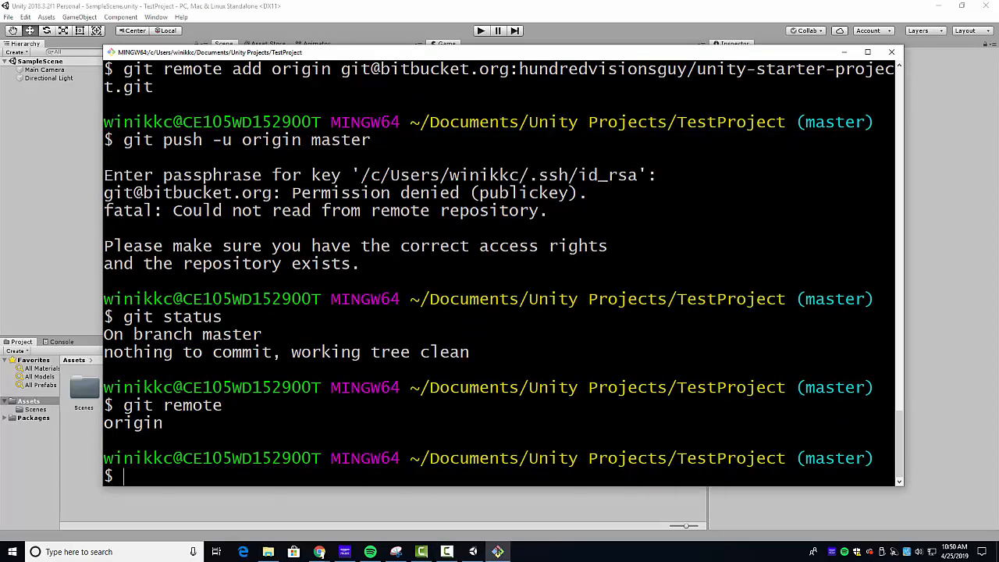
pyautogui.write('git status')
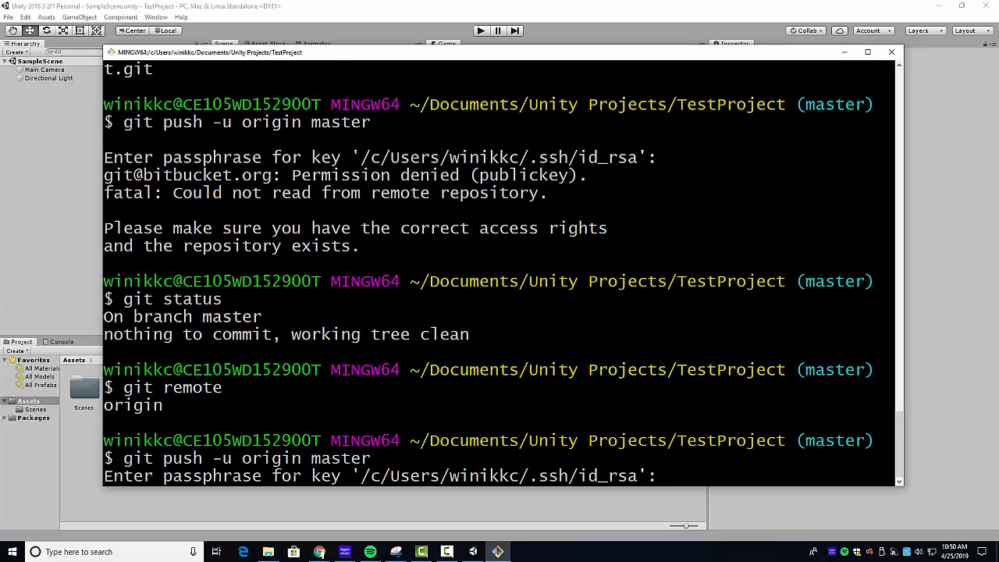
pyautogui.scroll(-3)
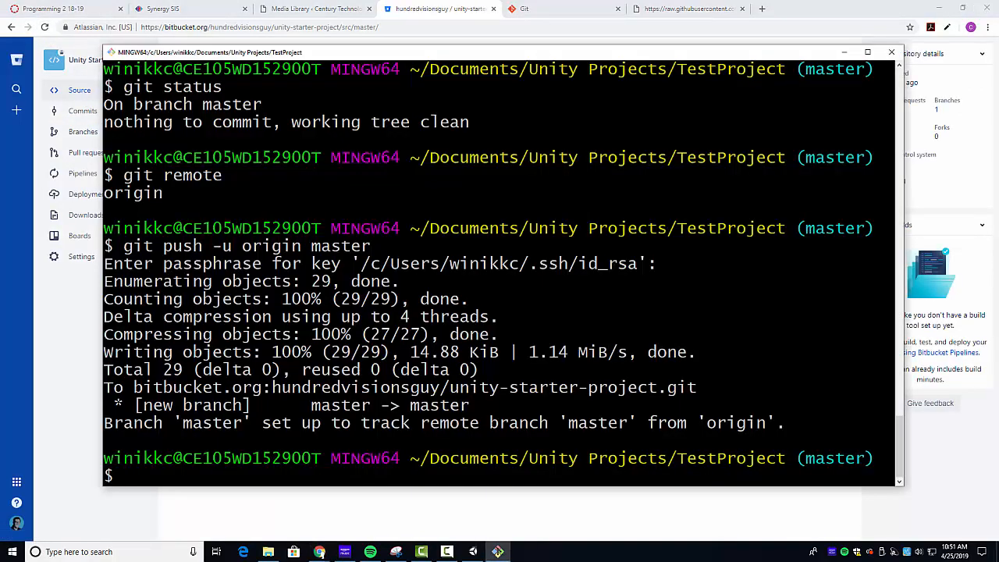
pyautogui.press('alt+tab')
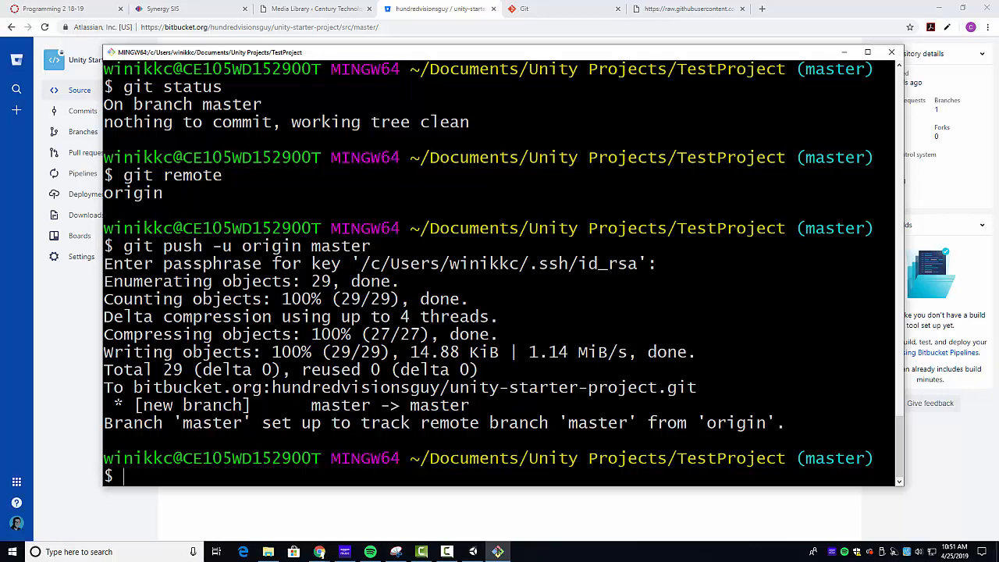
pyautogui.doubleClick(834, 459)
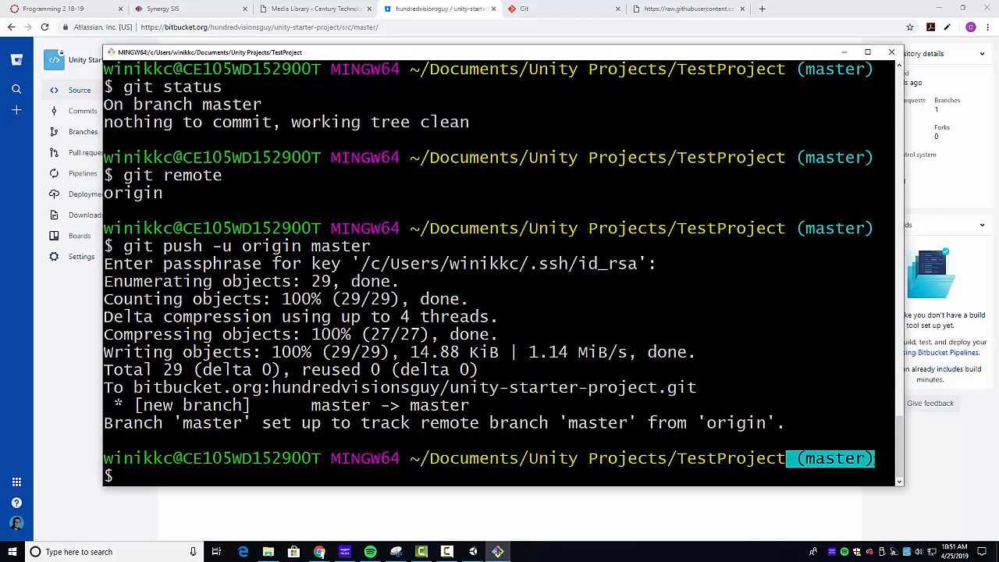
pyautogui.write('git b')
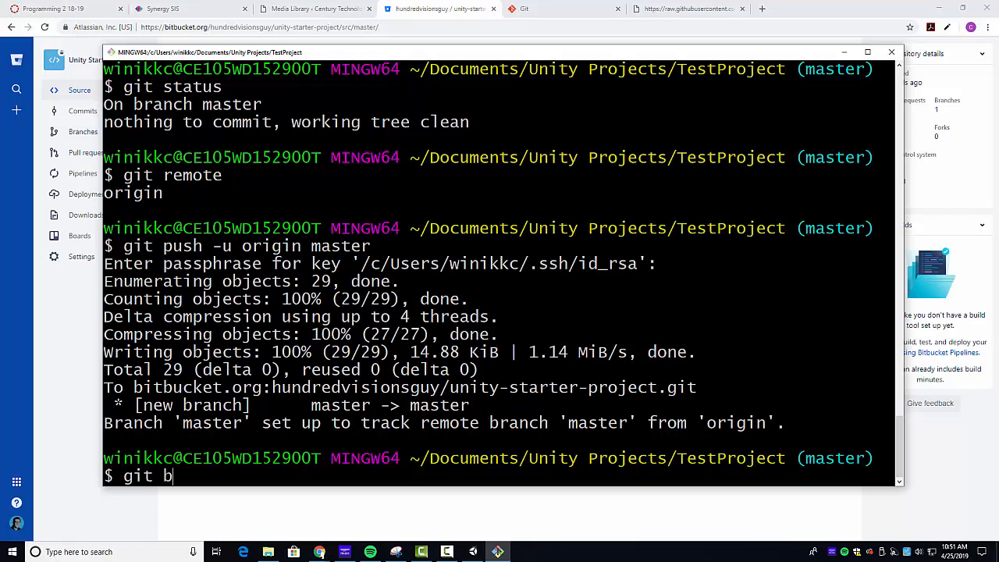
# Create branch dev, check it out with git checkout dev, and return to Unity
pyautogui.write('ranch dev')
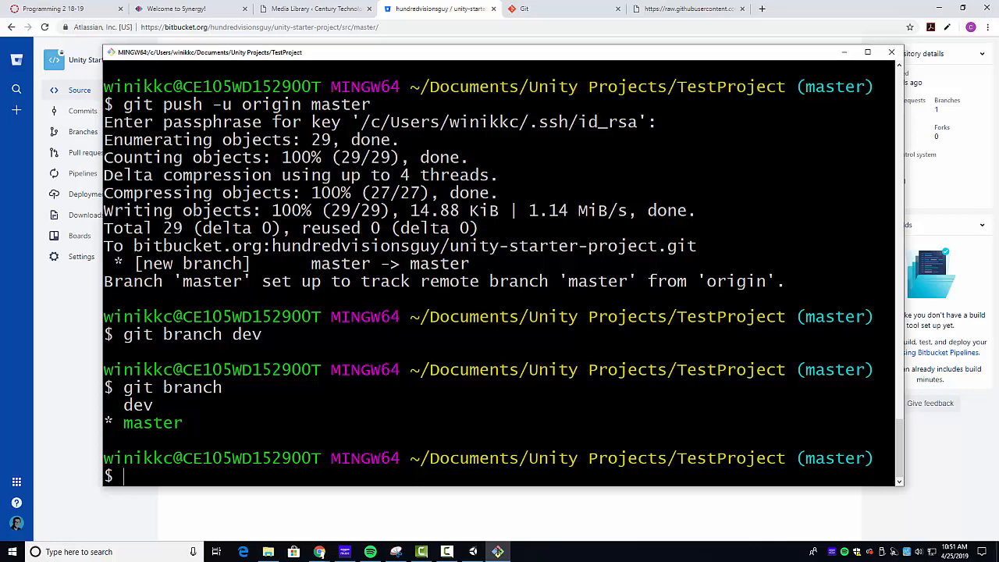
pyautogui.write('git checkout dev')
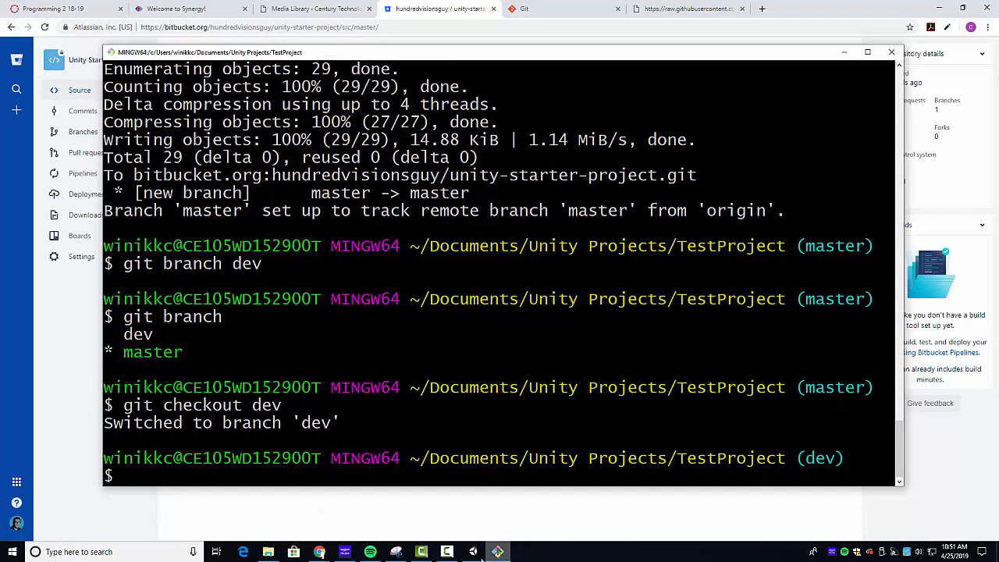
pyautogui.click(497, 552)
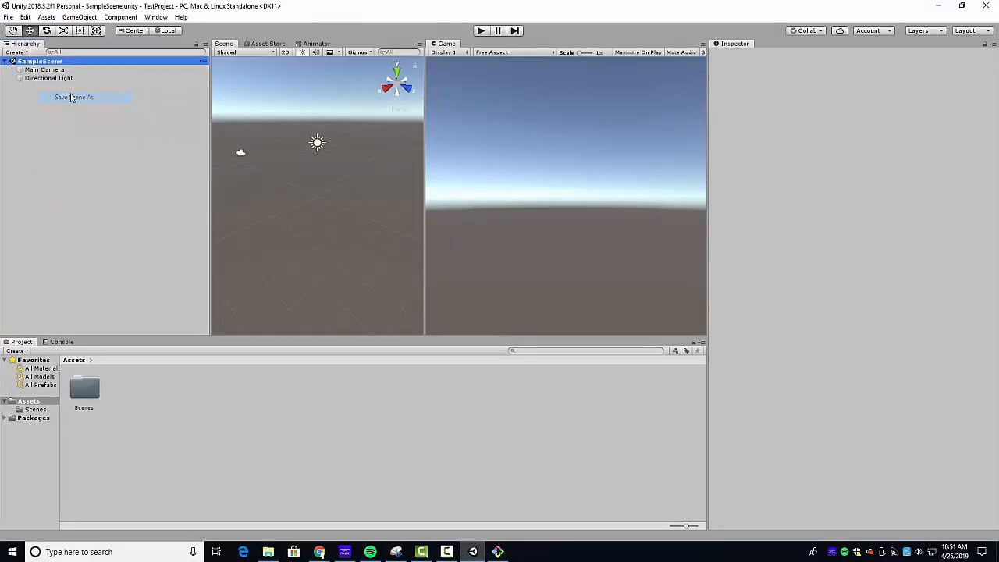
# Save the scene as Main in Assets/Scenes and return to the Git Bash terminal
pyautogui.click(75, 97)
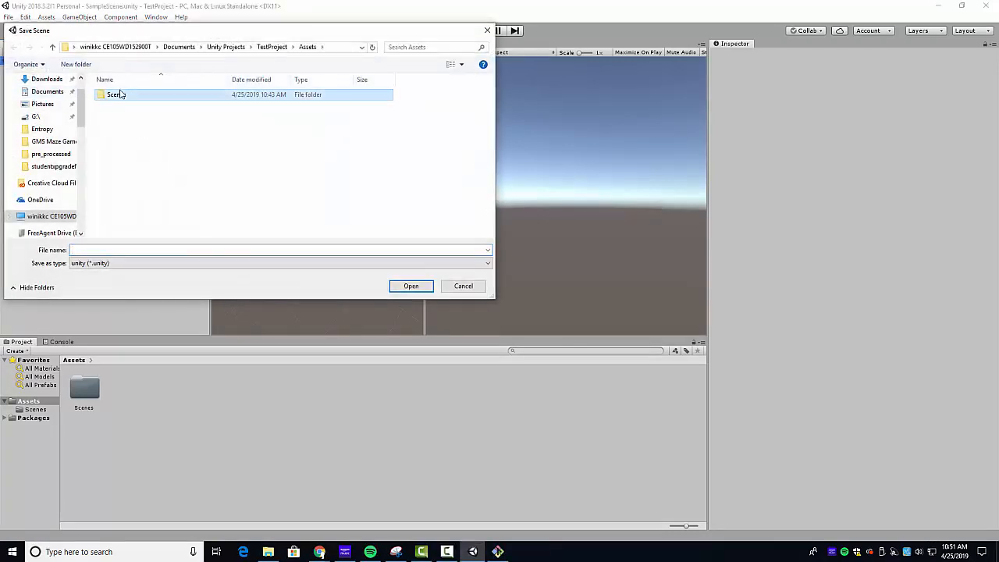
pyautogui.doubleClick(115, 95)
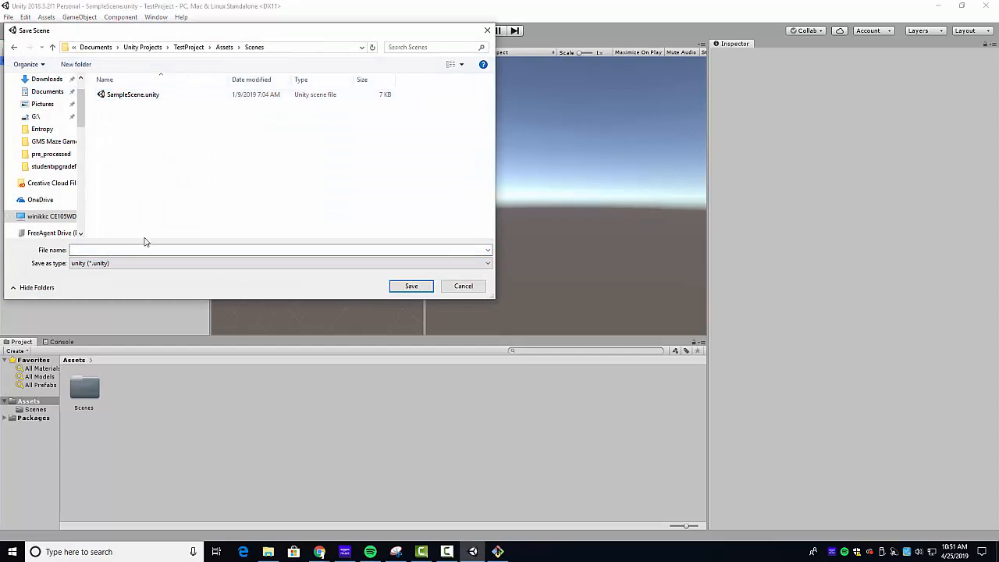
pyautogui.write('Main')
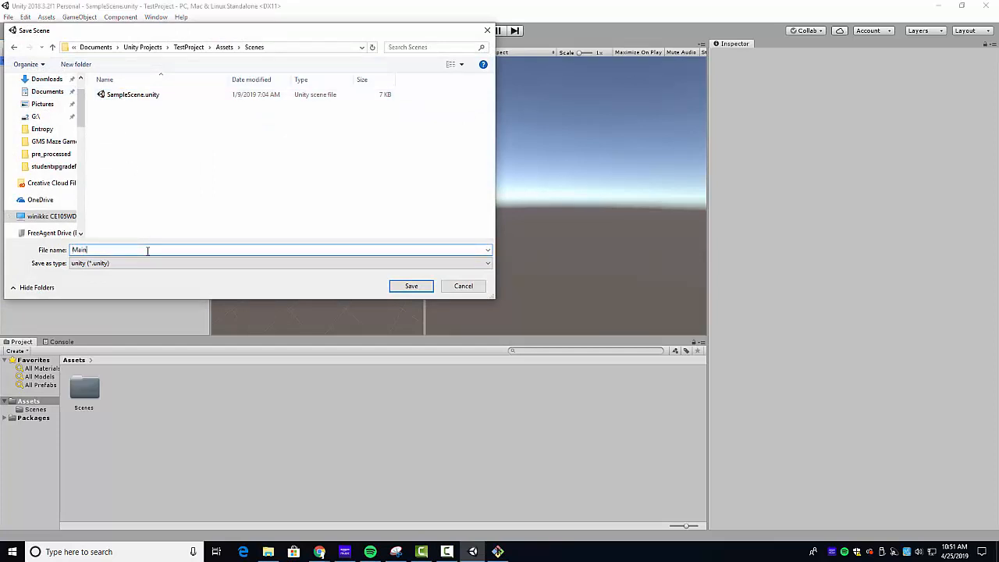
pyautogui.click(412, 286)
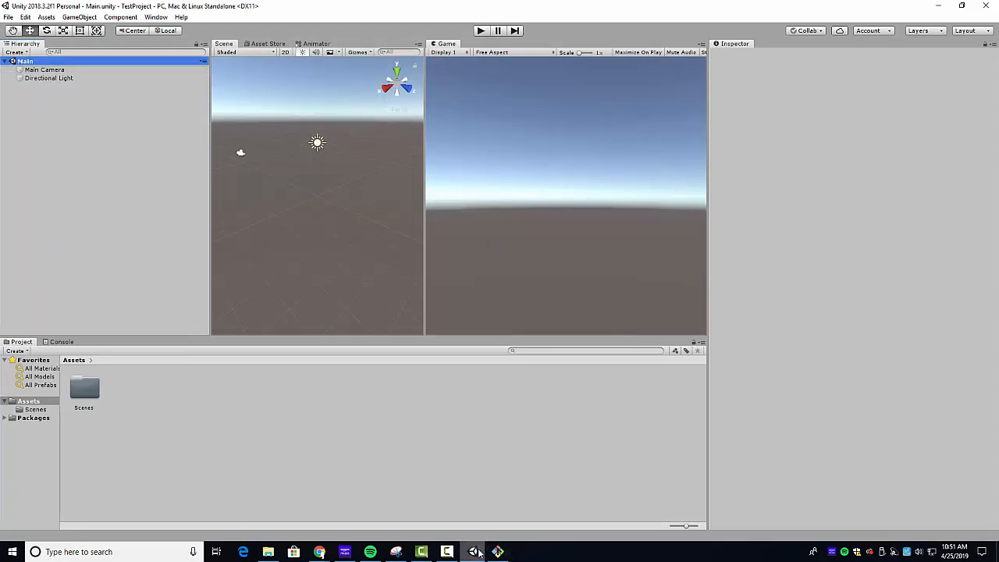
pyautogui.click(498, 553)
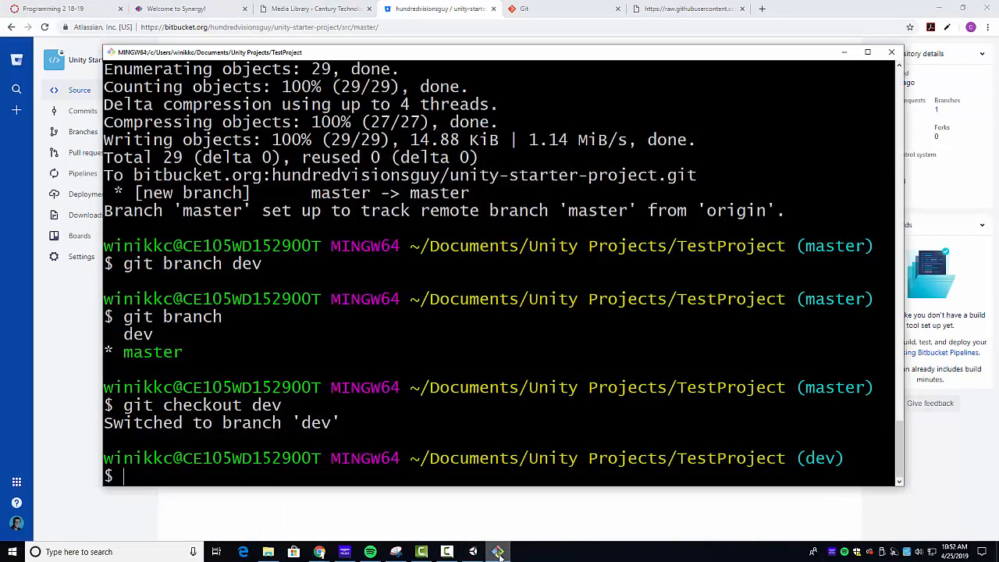
# Check status and stage the new Main scene files with git add
pyautogui.write('git push -u origin master')
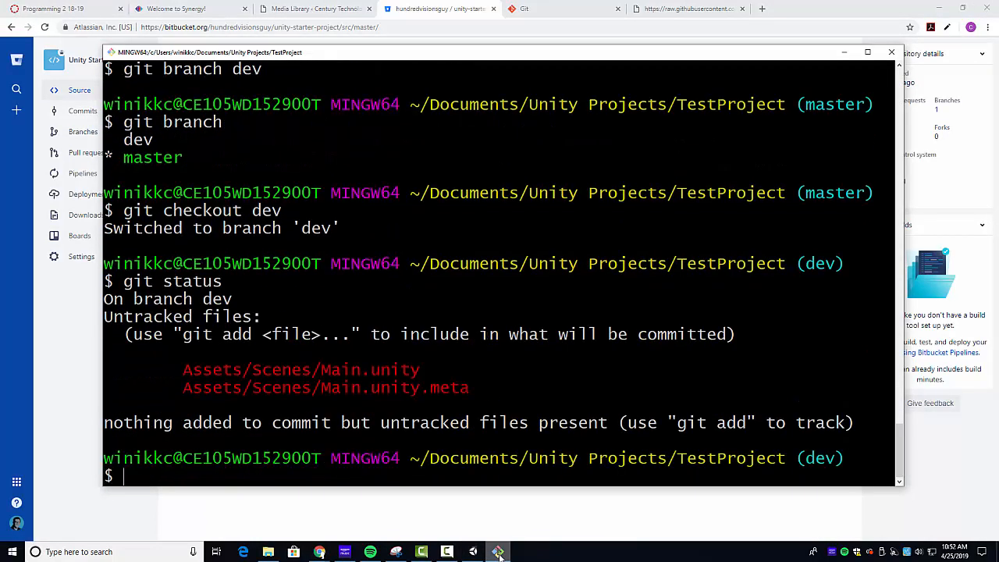
pyautogui.write('git add .')
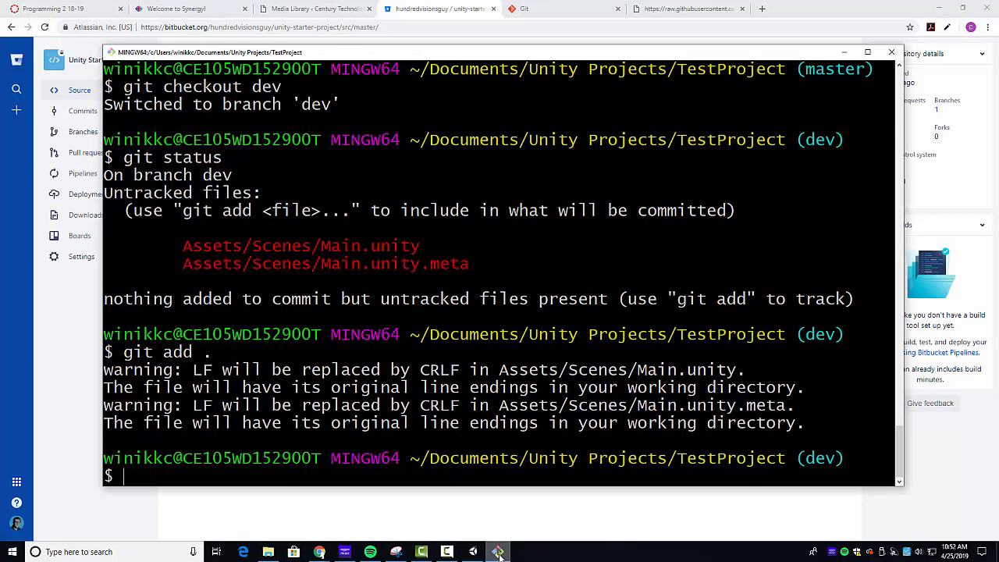
# Commit as "adding main scene" and push the dev branch to origin
pyautogui.write('git comm')
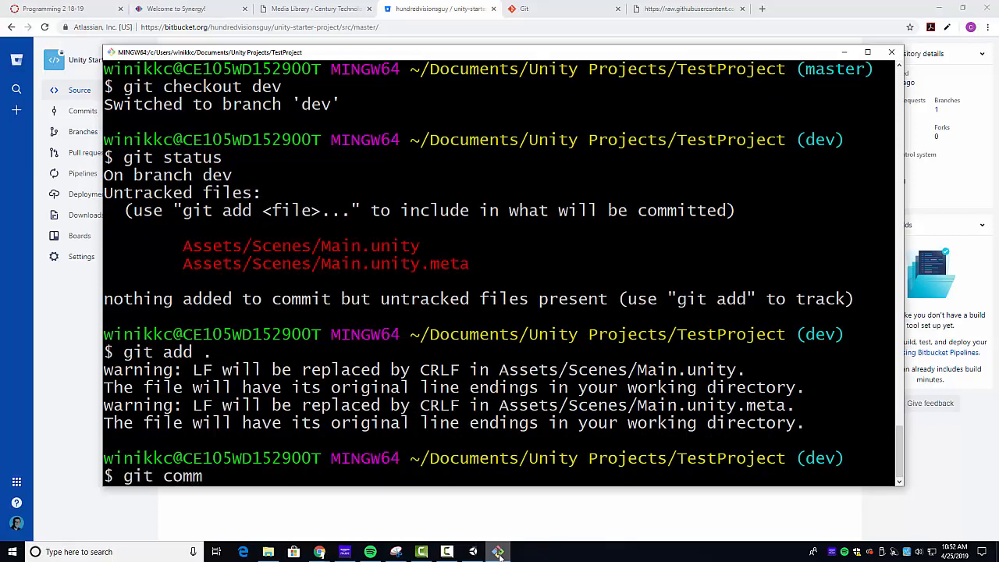
pyautogui.write('it -m "a')
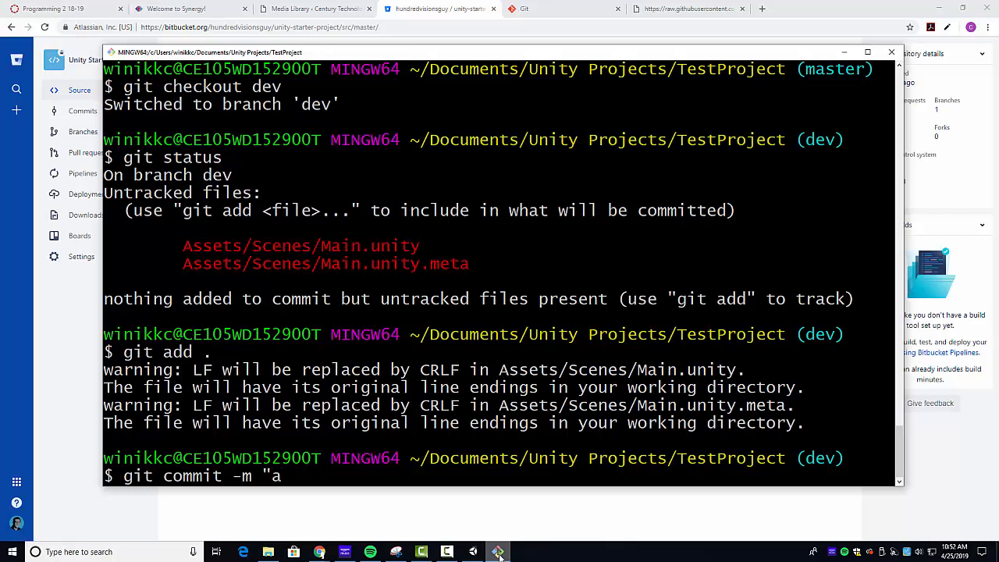
pyautogui.write('dding main s')
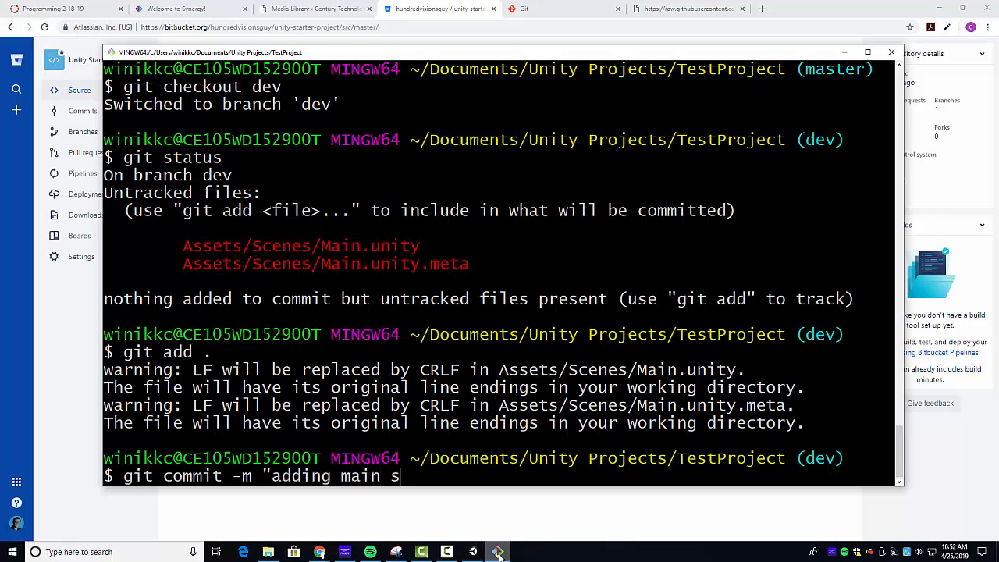
pyautogui.write('cene"')
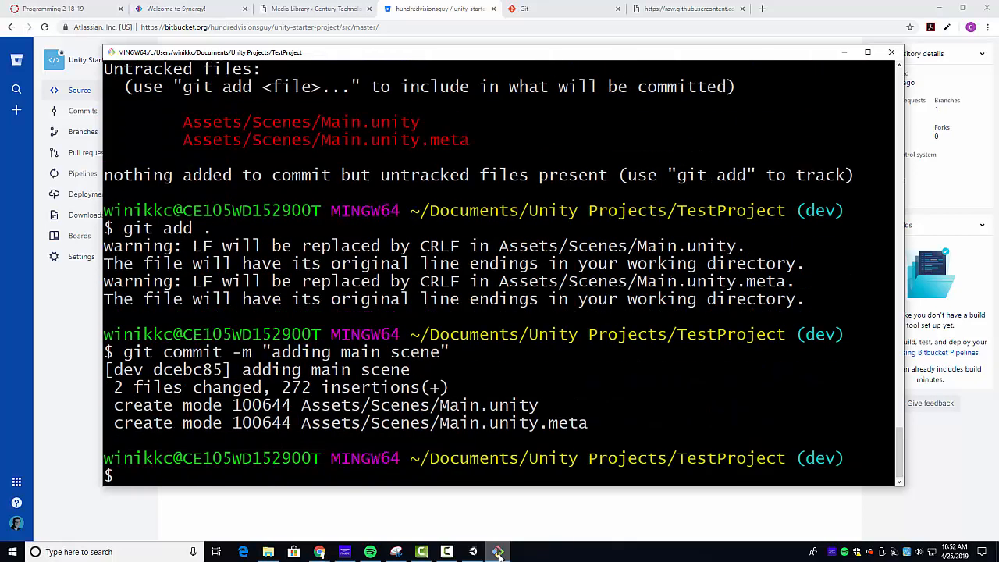
pyautogui.write('git pus')
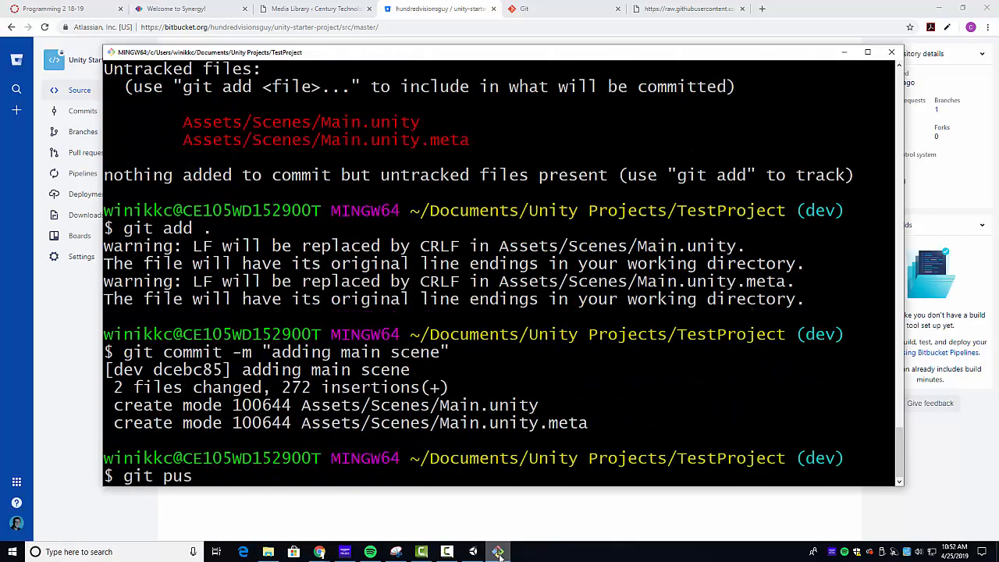
pyautogui.write('h origin')
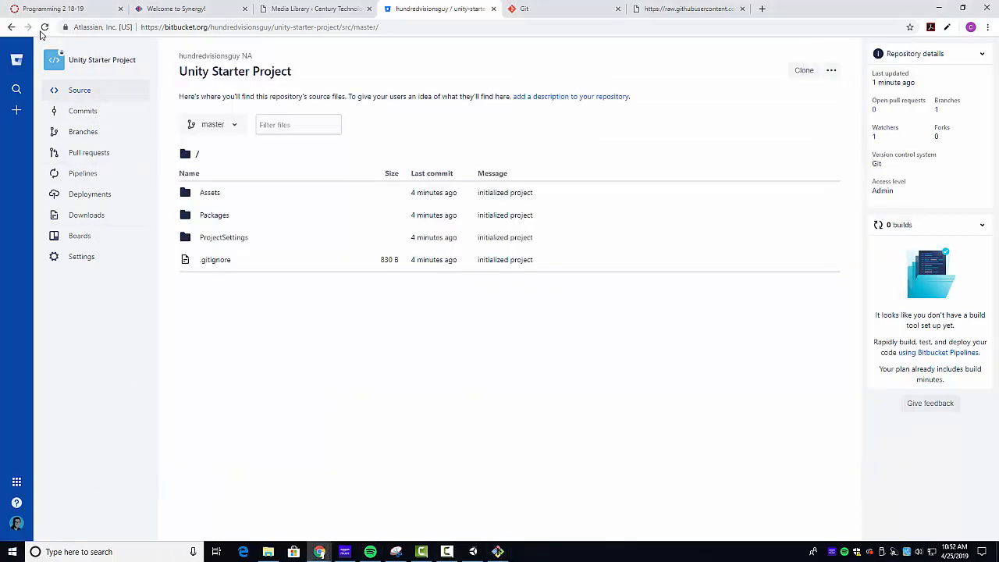
# Show the repository's Commits list with "adding main scene" on dev
pyautogui.click(83, 111)
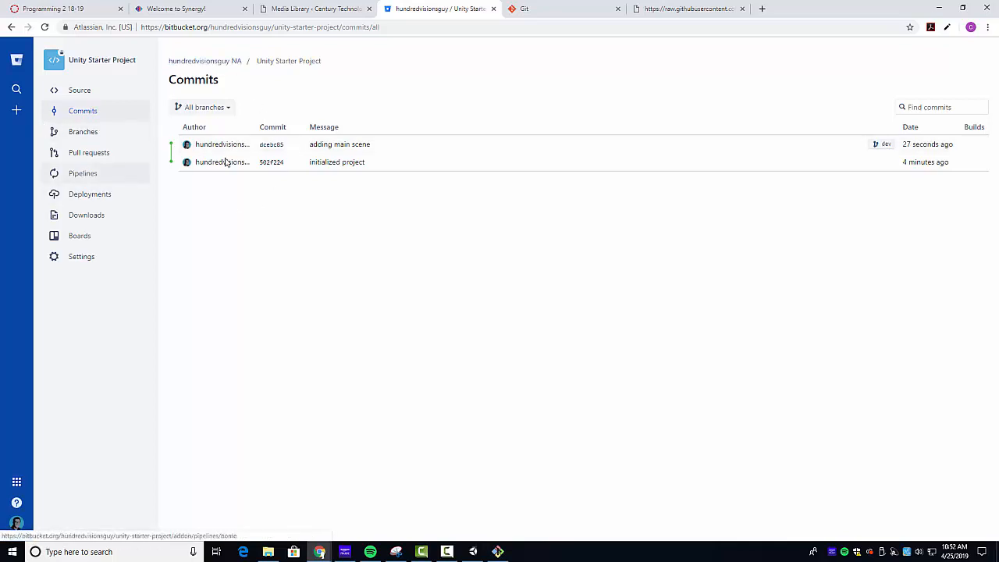
pyautogui.moveTo(481, 509)
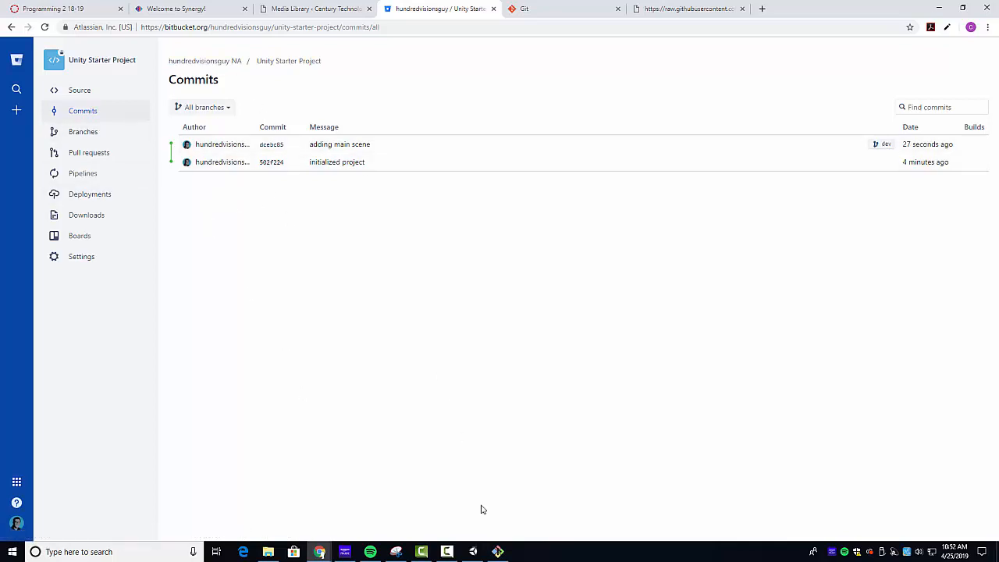
pyautogui.moveTo(499, 370)
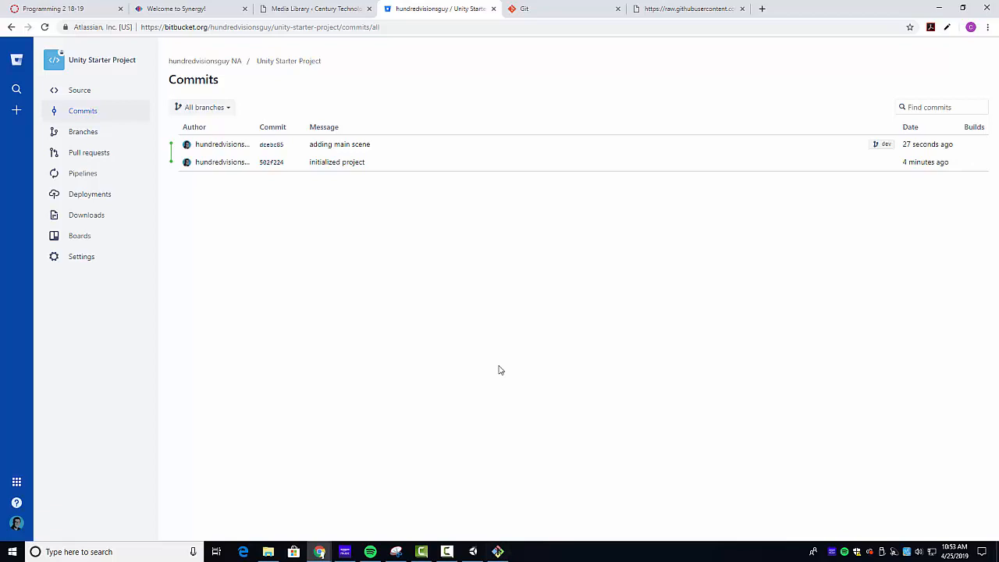